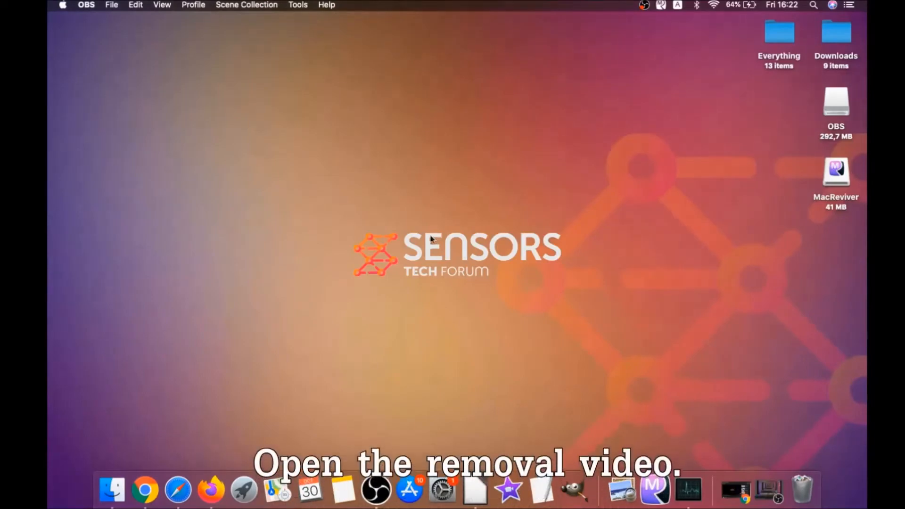
# Download the SpyHunter for Mac installer from the removal guide in Chrome, then hide the browser
pyautogui.click(154, 490)
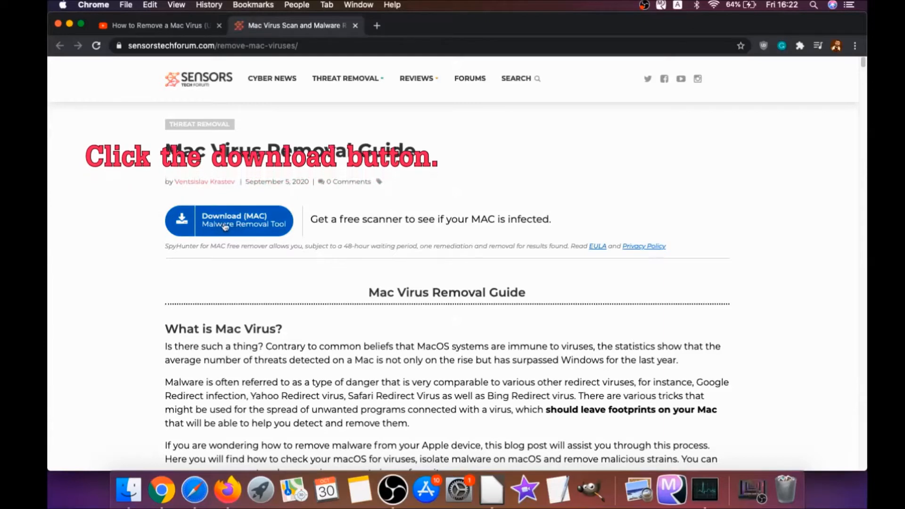
pyautogui.click(229, 221)
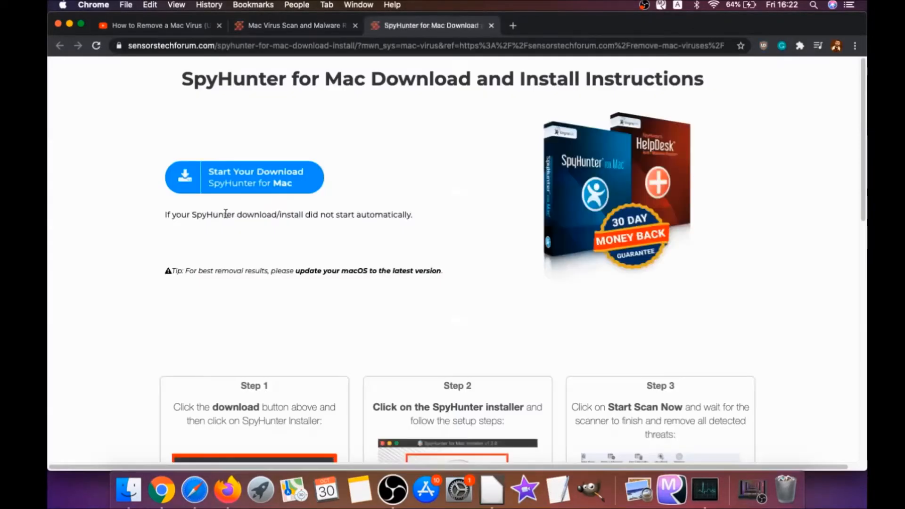
pyautogui.moveTo(450, 271)
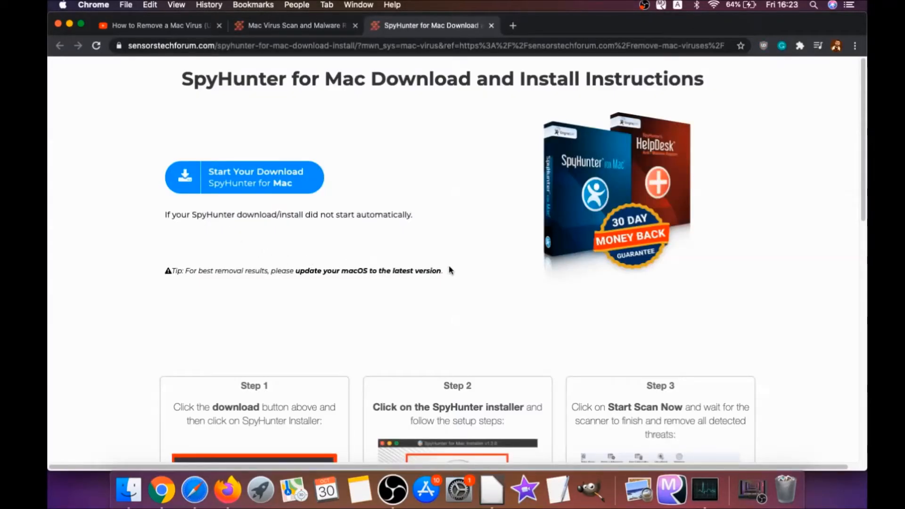
pyautogui.click(243, 178)
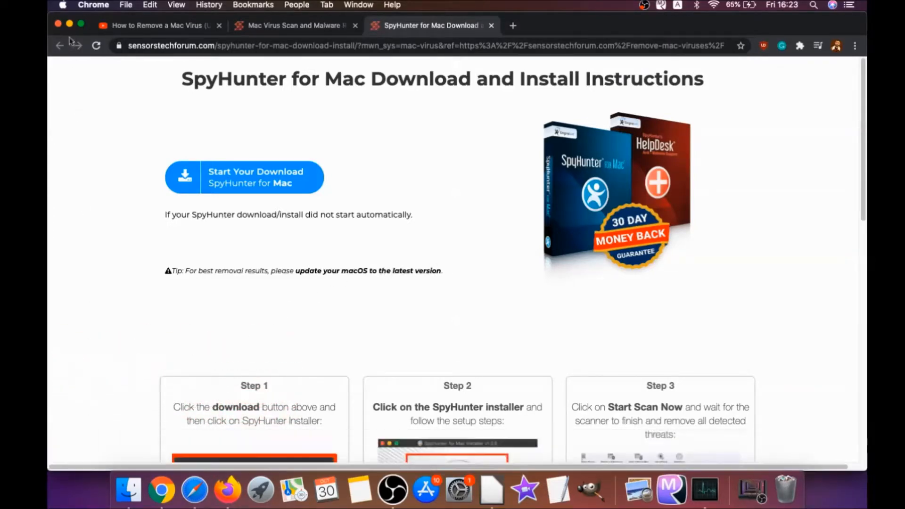
pyautogui.click(243, 177)
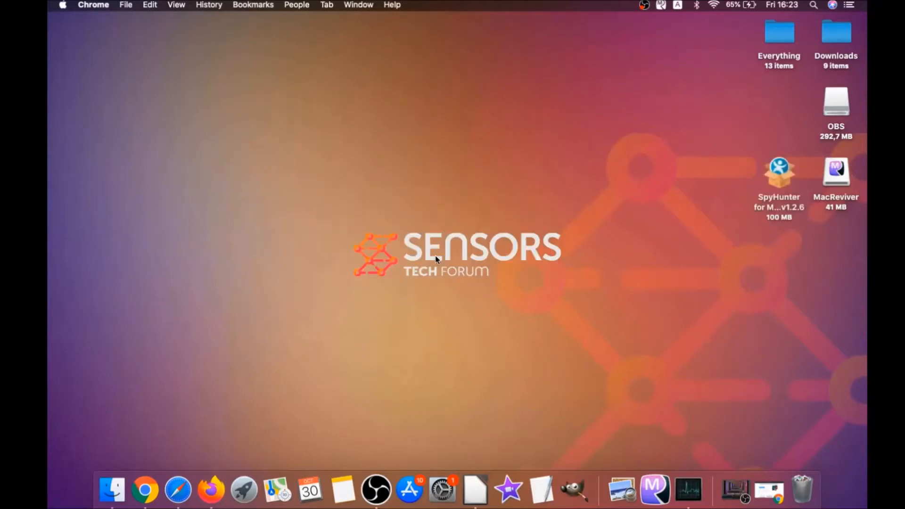
# Launch Install SpyHunter for Mac.app from the downloaded disk image and allow it to open
pyautogui.doubleClick(779, 172)
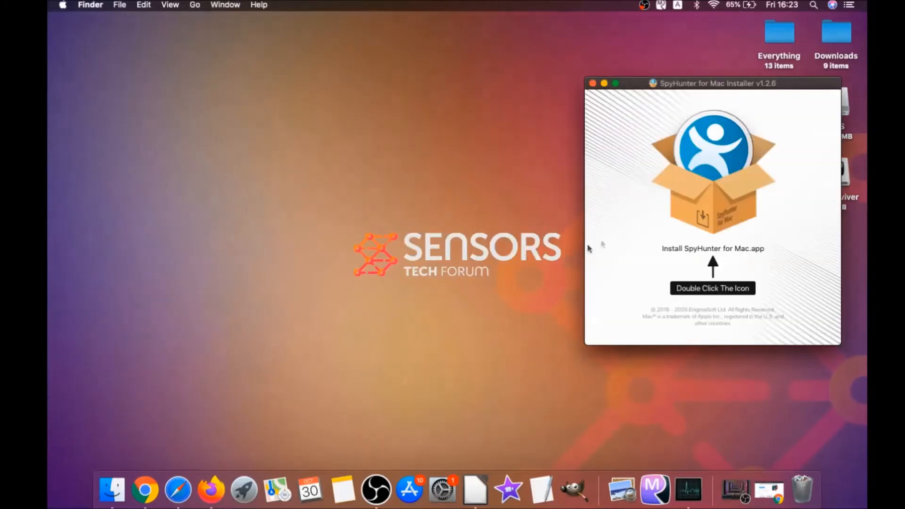
pyautogui.click(713, 168)
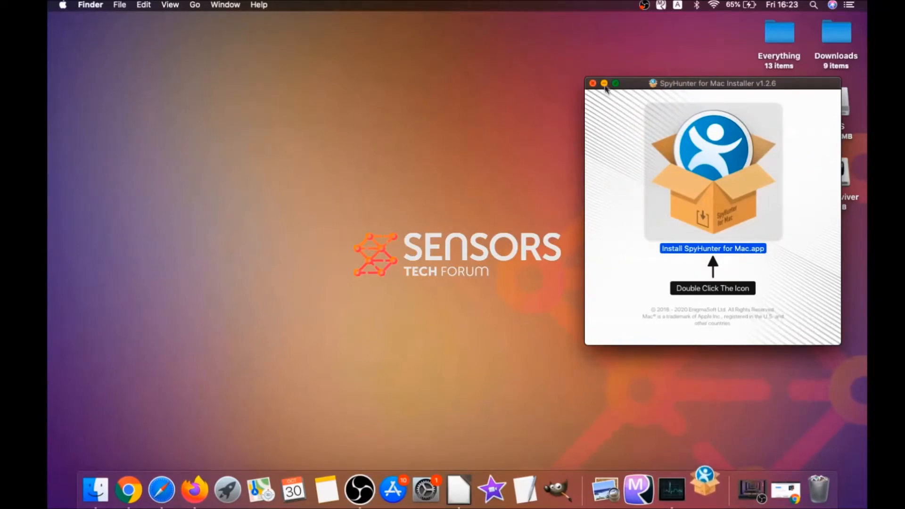
pyautogui.doubleClick(713, 248)
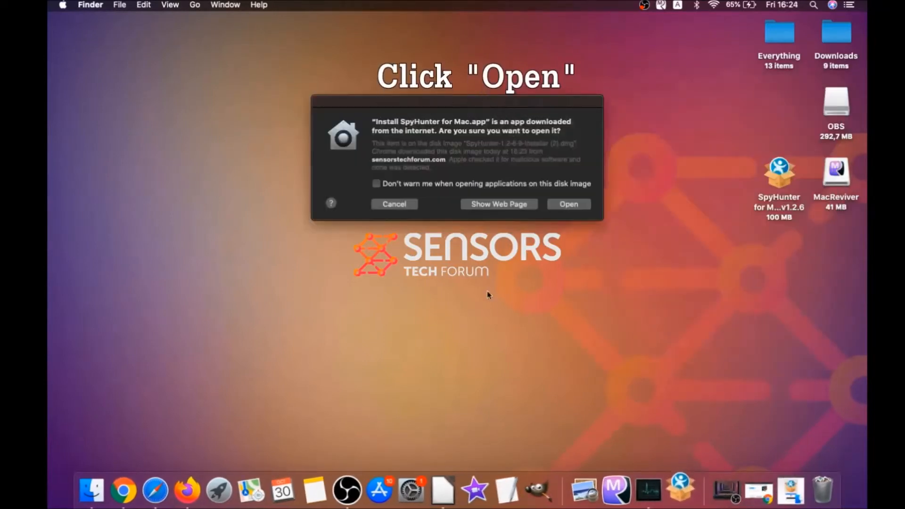
pyautogui.click(568, 203)
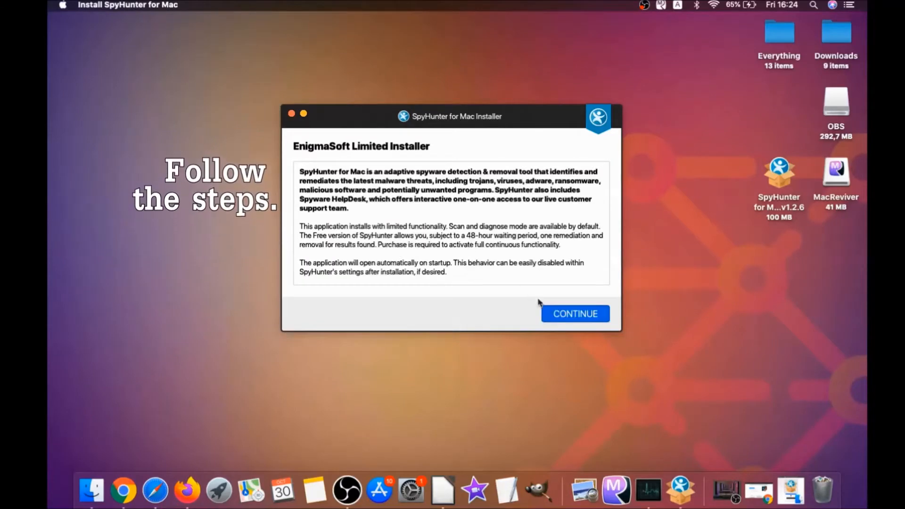
# Accept the EULA, install SpyHunter and finish so the app launches
pyautogui.click(574, 313)
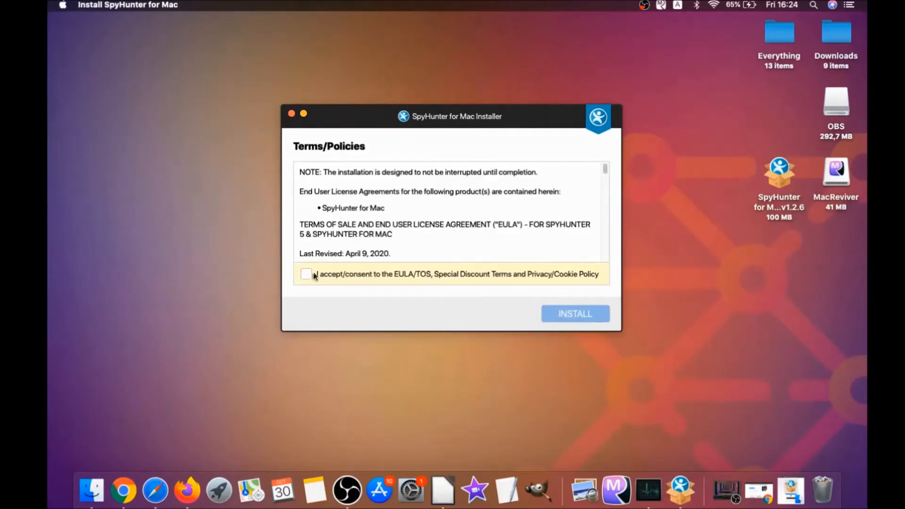
pyautogui.click(307, 274)
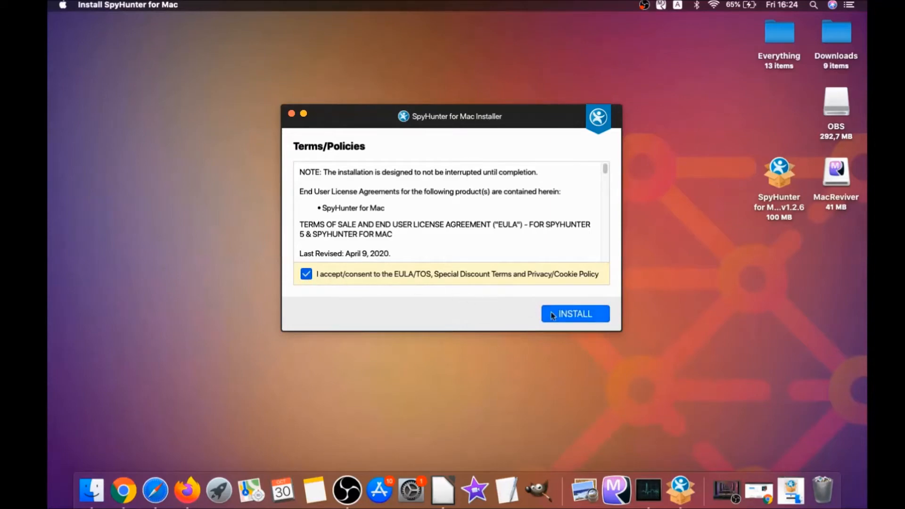
pyautogui.click(574, 313)
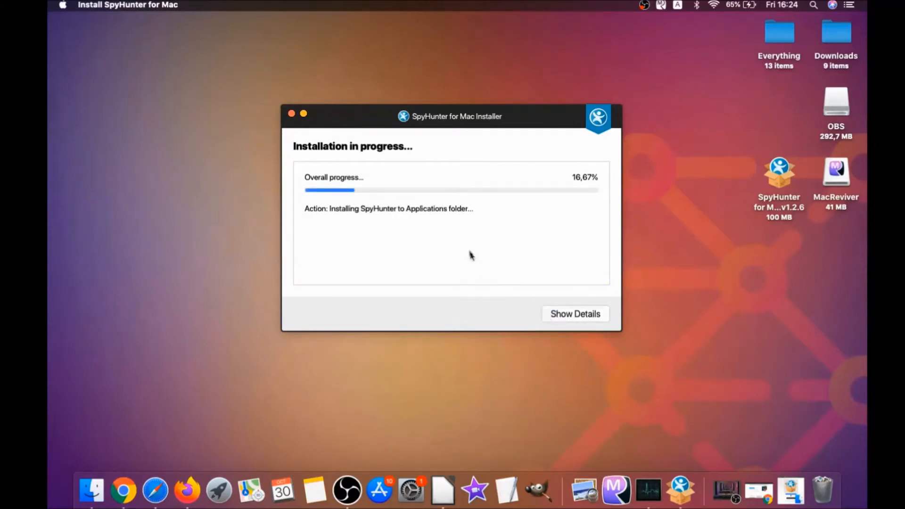
pyautogui.moveTo(462, 241)
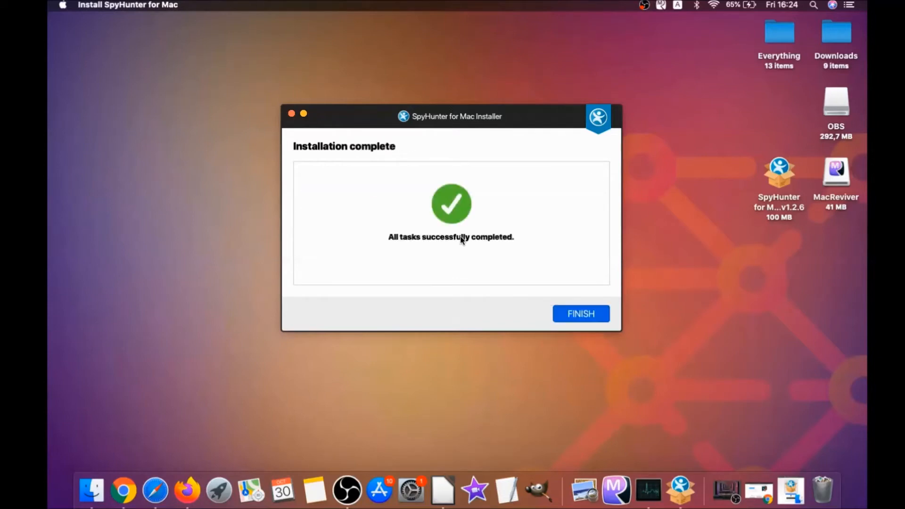
pyautogui.click(580, 313)
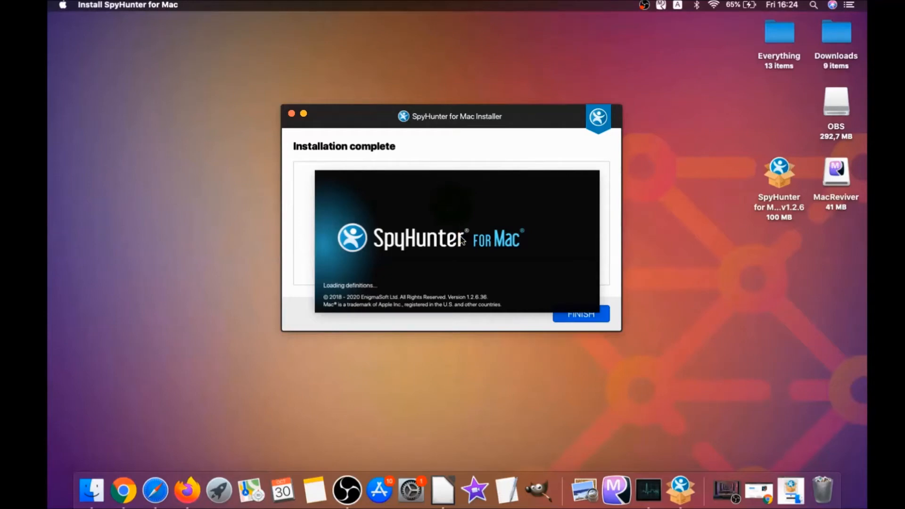
# Run a SpyHunter scan of the Mac and proceed to the detected issues
pyautogui.click(580, 314)
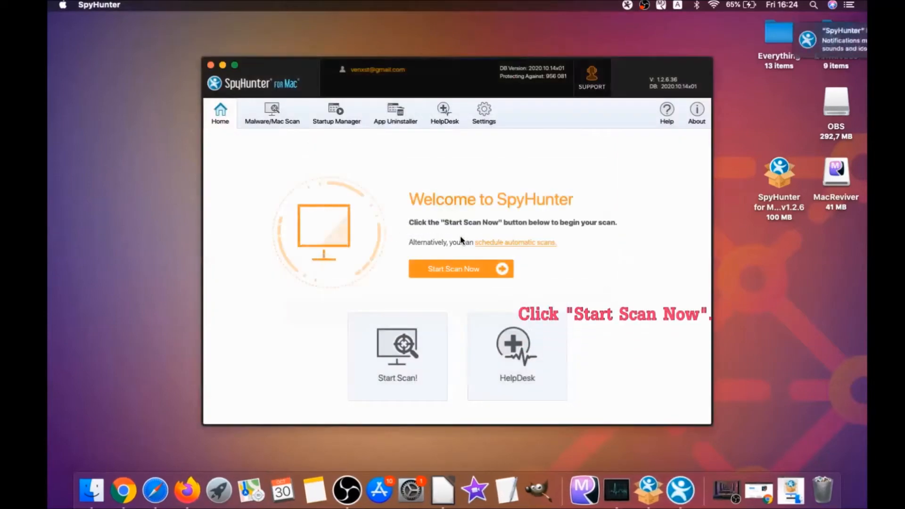
pyautogui.click(461, 269)
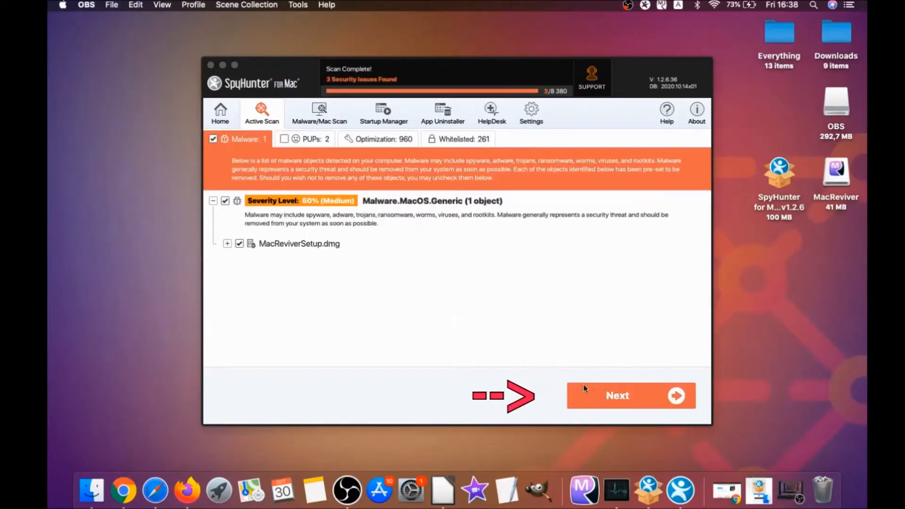
pyautogui.click(617, 395)
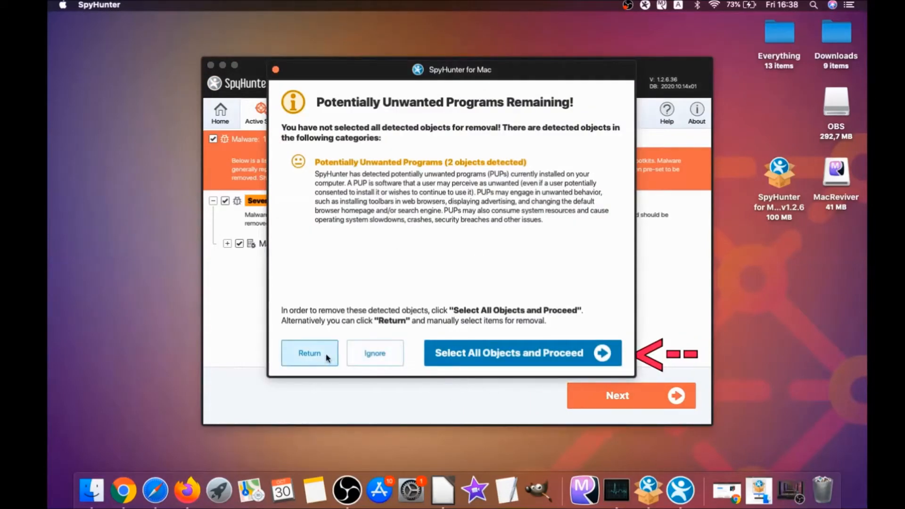
# Select all objects, remove the MacReviver unwanted programs and finish back to the welcome screen
pyautogui.click(522, 353)
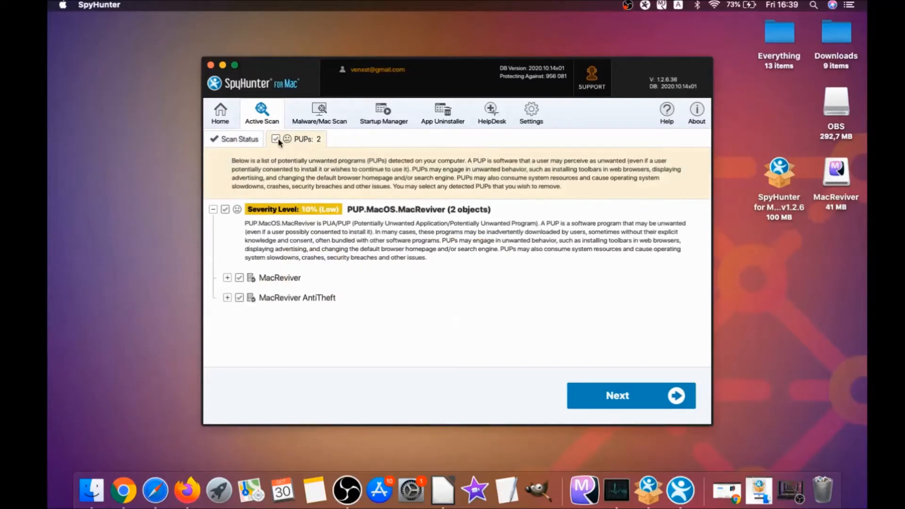
pyautogui.click(631, 396)
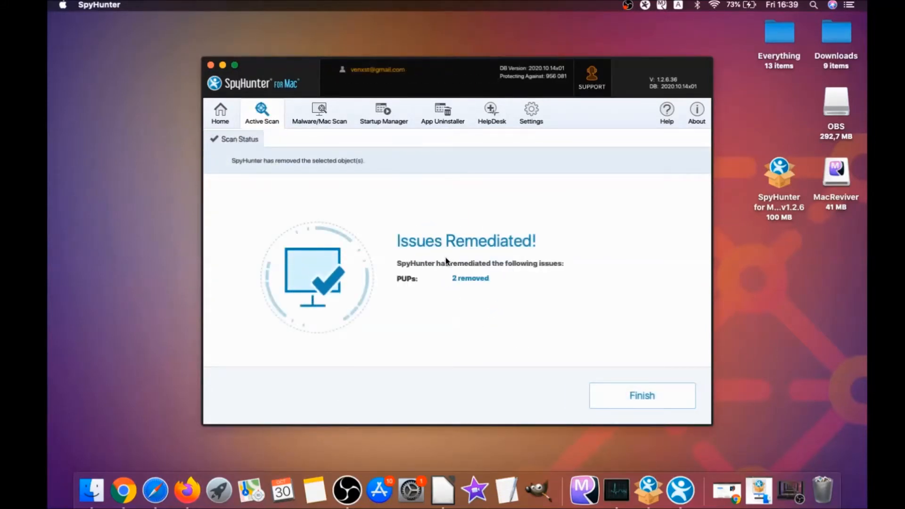
pyautogui.moveTo(543, 321)
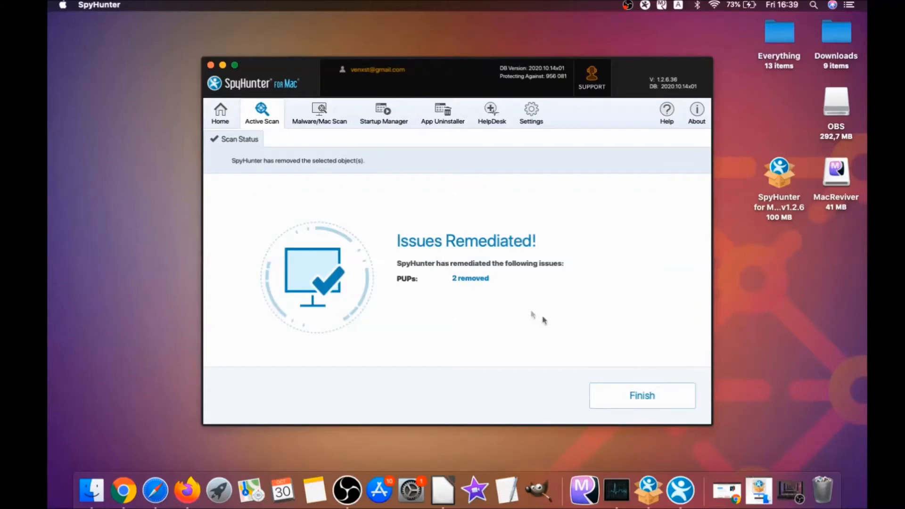
pyautogui.click(642, 395)
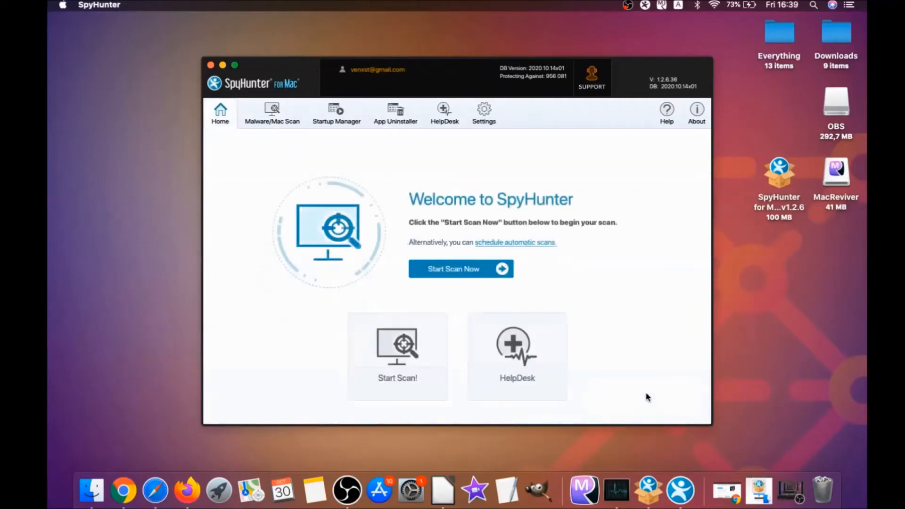
pyautogui.moveTo(462, 269)
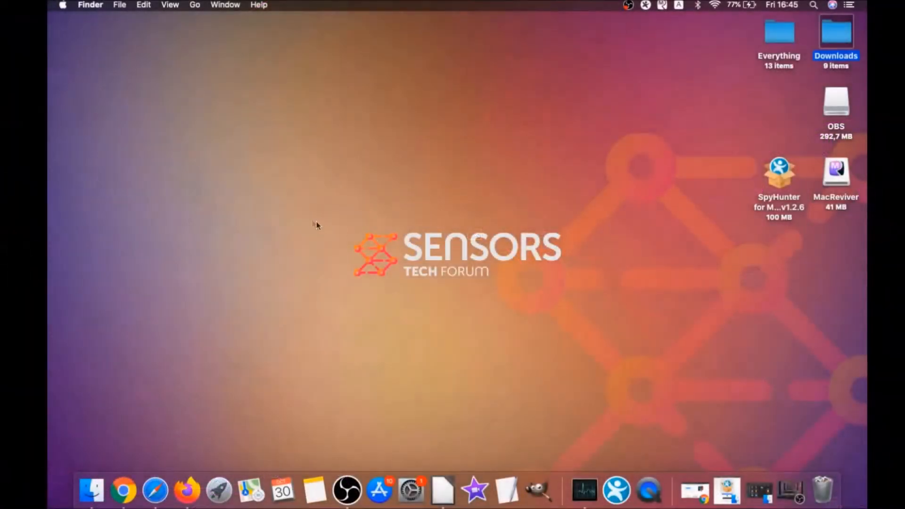
# Visit the Applications folder from Finder's Go menu and close its window
pyautogui.click(194, 5)
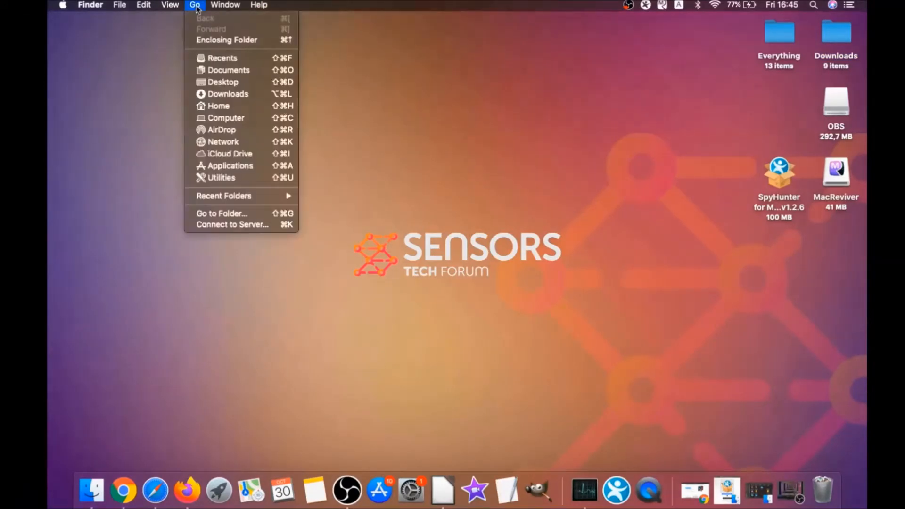
pyautogui.moveTo(227, 166)
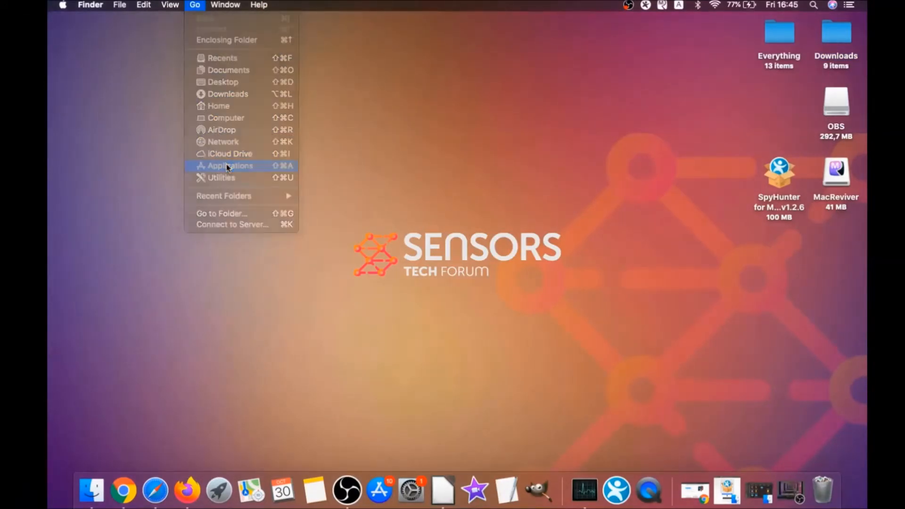
pyautogui.click(229, 166)
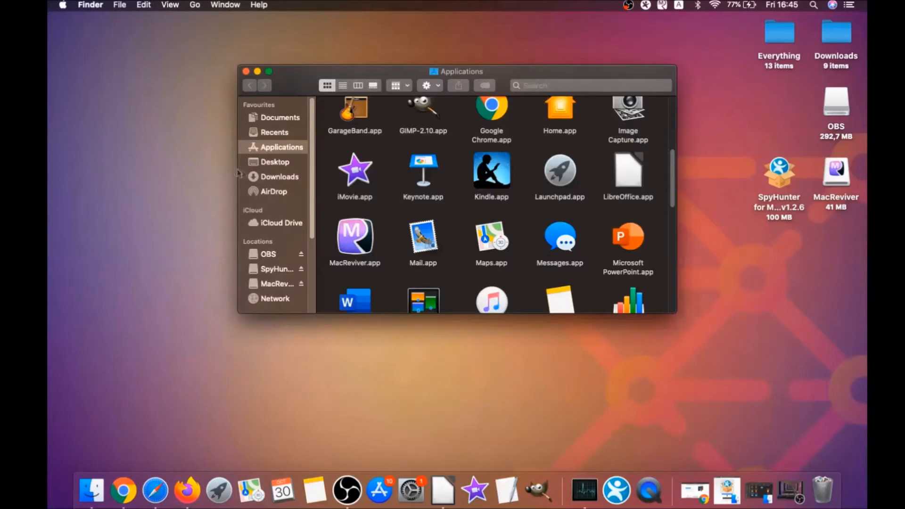
pyautogui.click(355, 237)
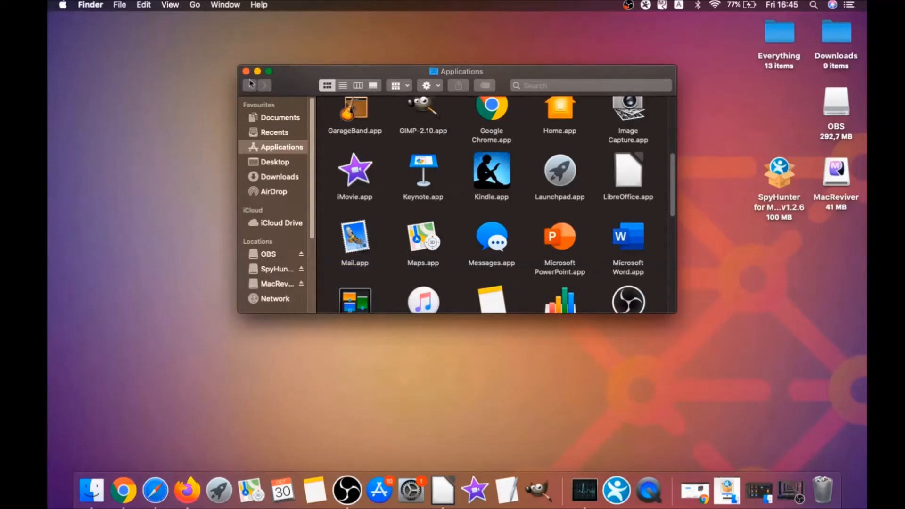
pyautogui.click(245, 71)
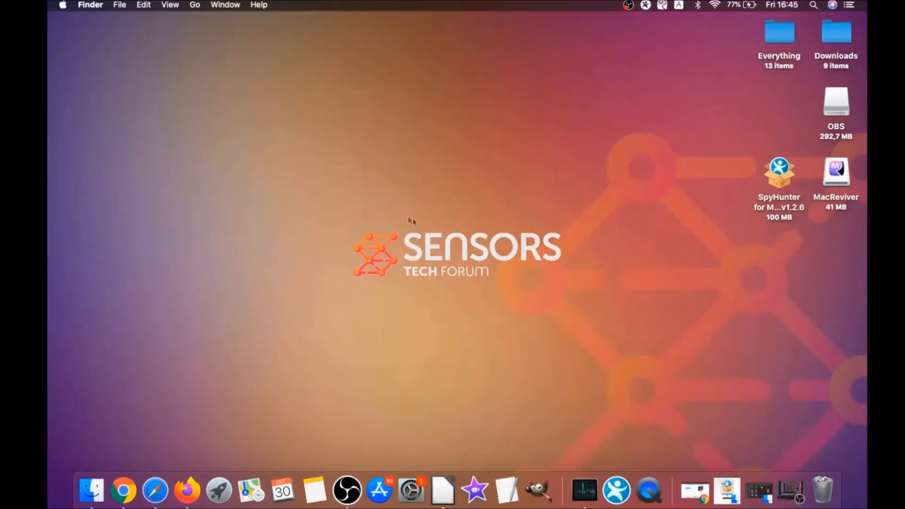
pyautogui.moveTo(225, 51)
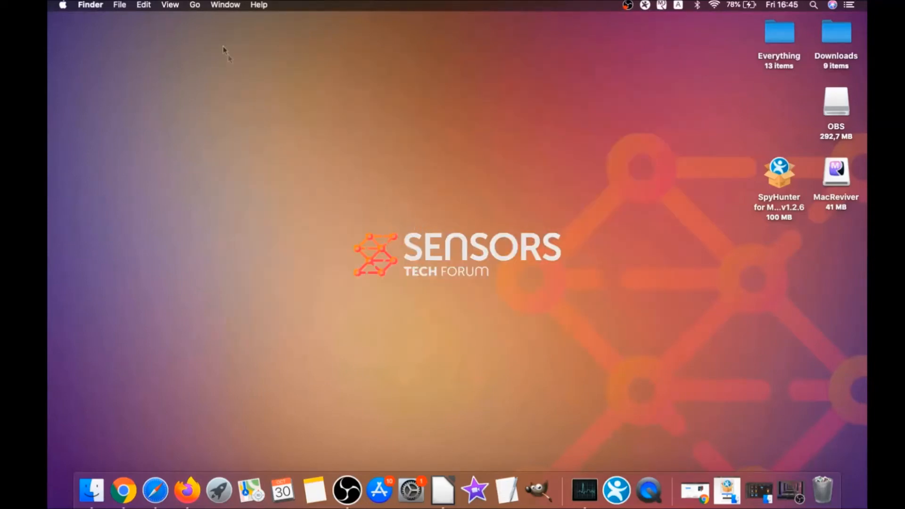
# Go to the Utilities folder and launch Activity Monitor
pyautogui.click(195, 4)
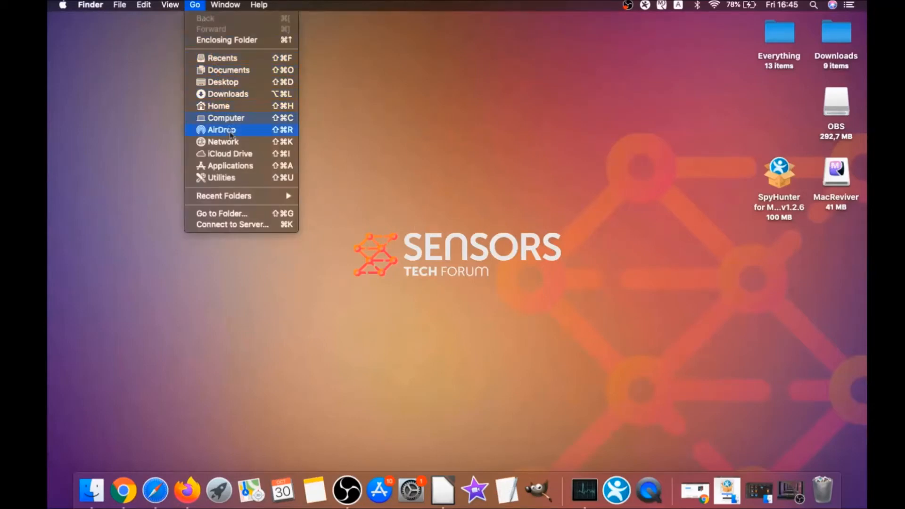
pyautogui.click(237, 183)
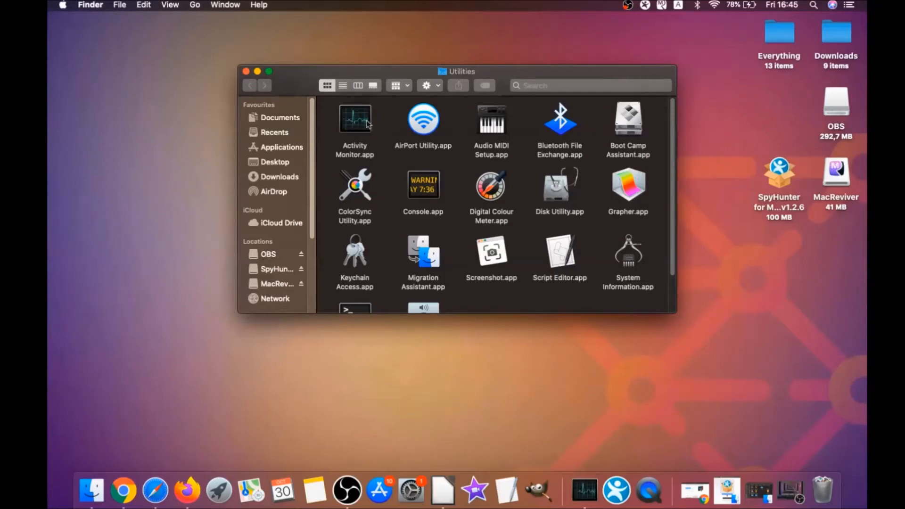
pyautogui.doubleClick(355, 120)
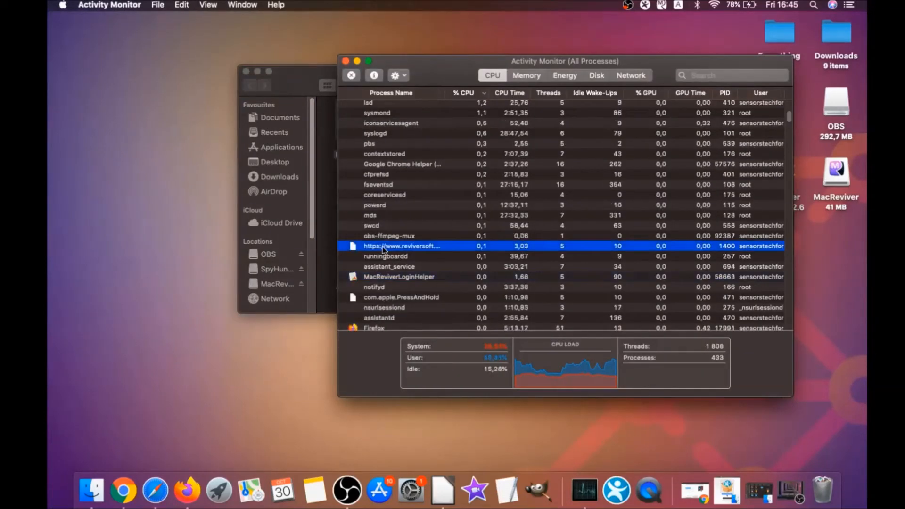
# Quit the MacReviverLoginHelper process in Activity Monitor
pyautogui.scroll(-3)
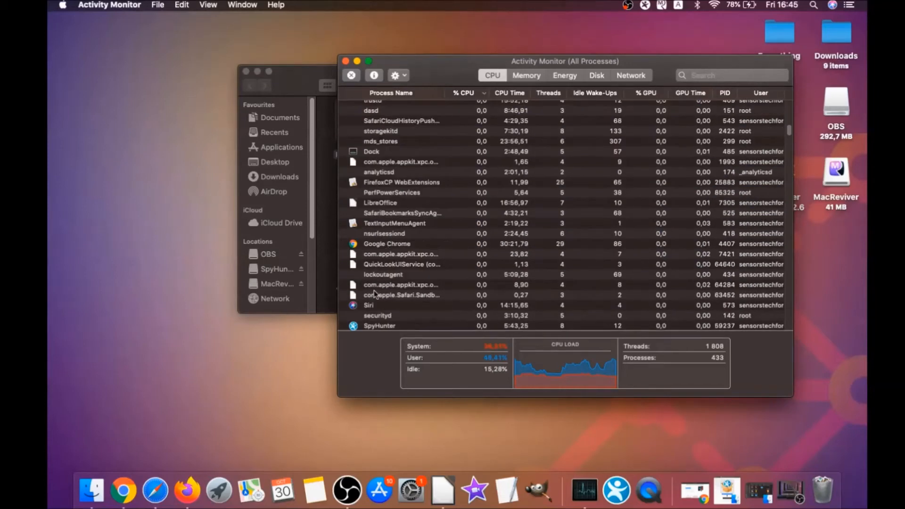
pyautogui.scroll(-3)
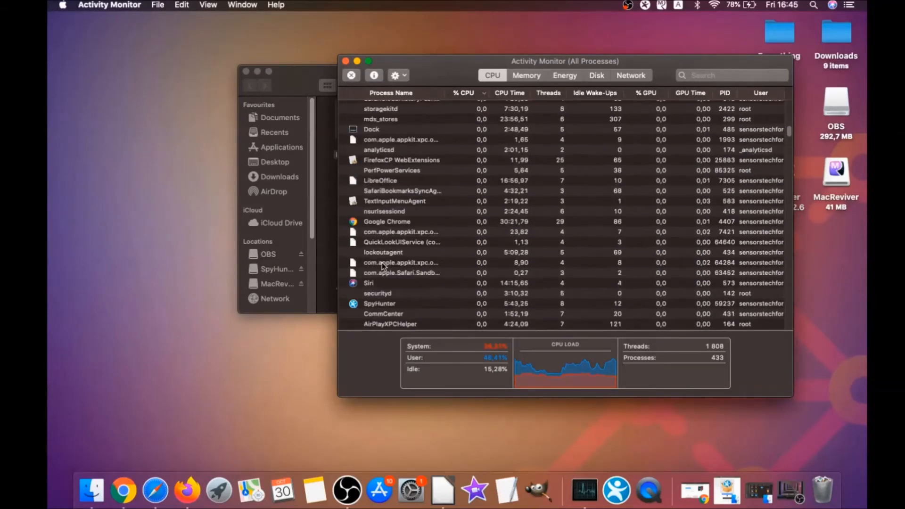
pyautogui.scroll(-3)
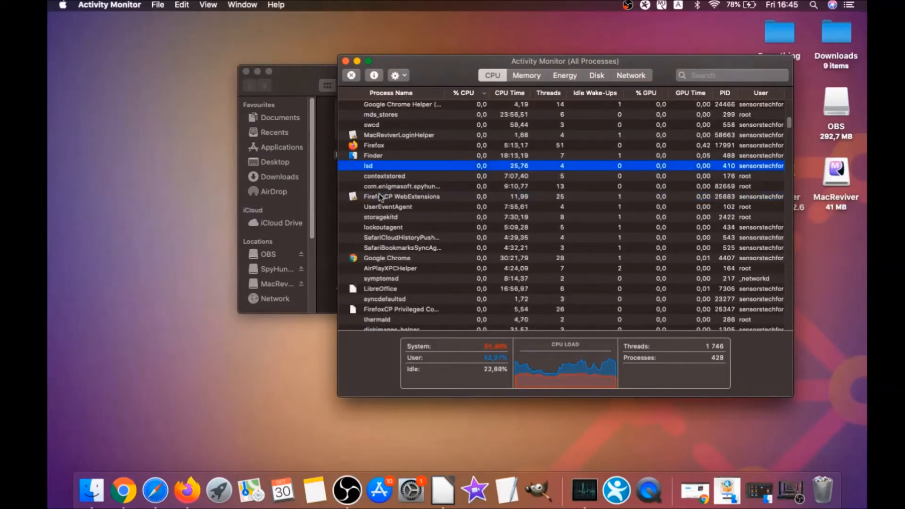
pyautogui.click(351, 75)
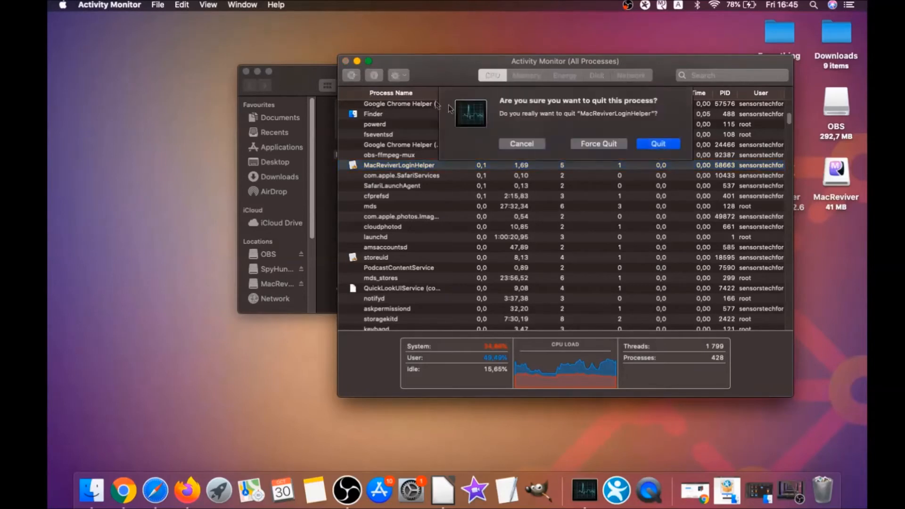
pyautogui.click(658, 144)
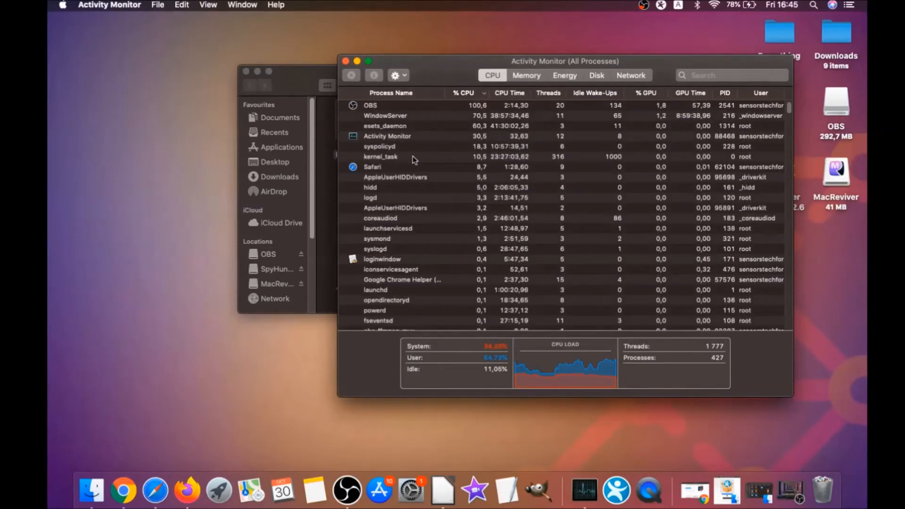
# Close Activity Monitor and the Utilities Finder window
pyautogui.click(347, 61)
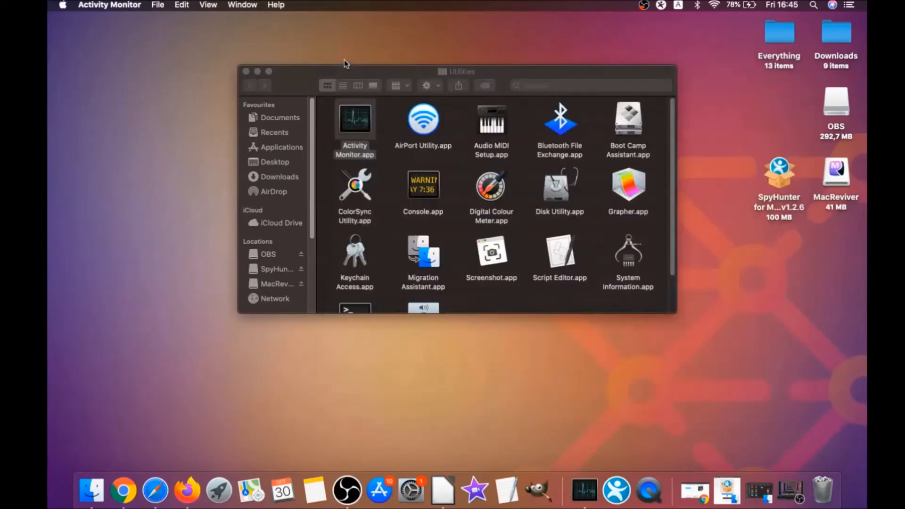
pyautogui.click(246, 71)
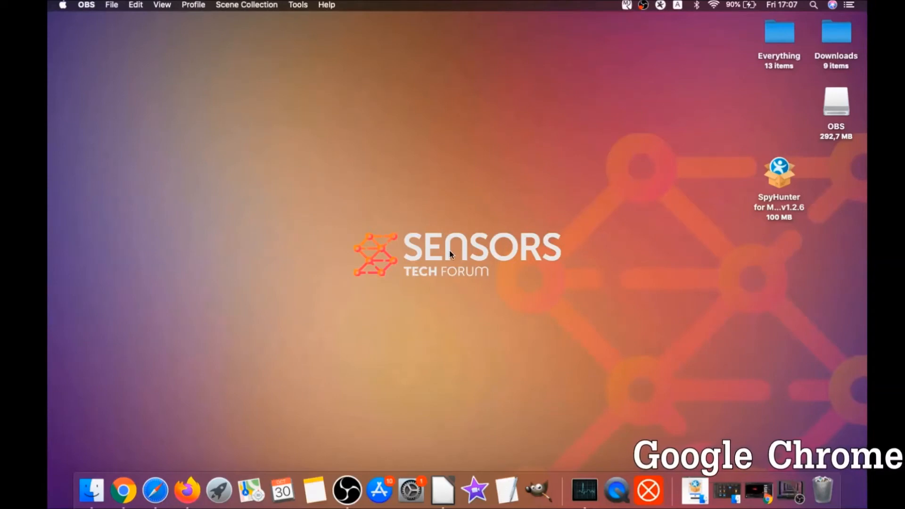
# Launch Chrome and navigate to chrome://settings/clearBrowserData
pyautogui.click(122, 491)
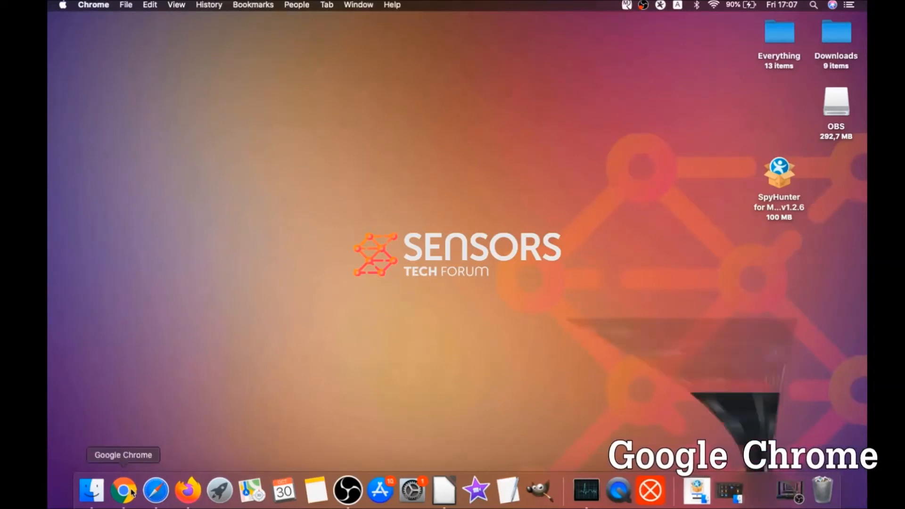
pyautogui.click(123, 491)
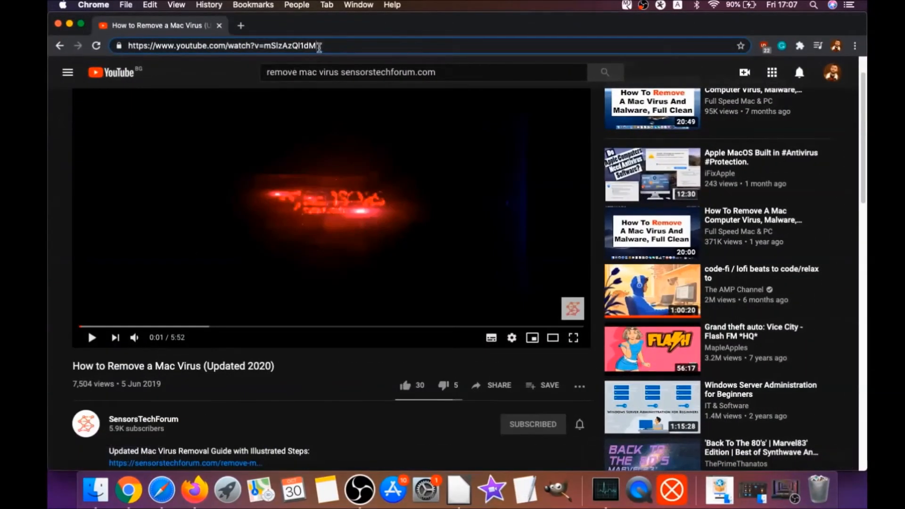
pyautogui.write('about:')
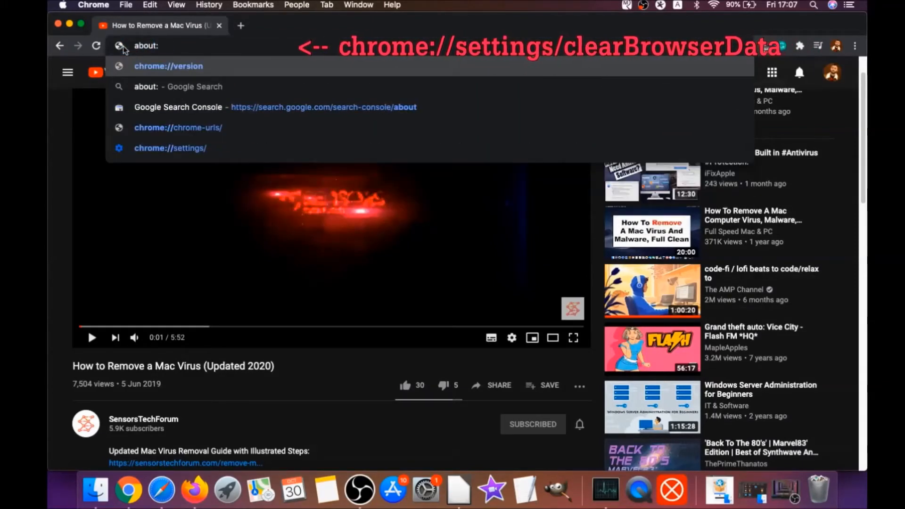
pyautogui.write('//settings')
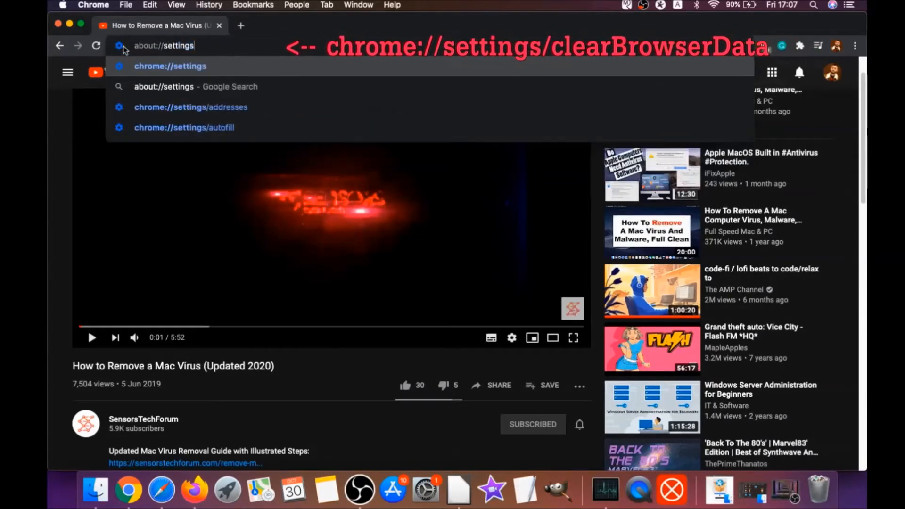
pyautogui.write('clearBrowserData')
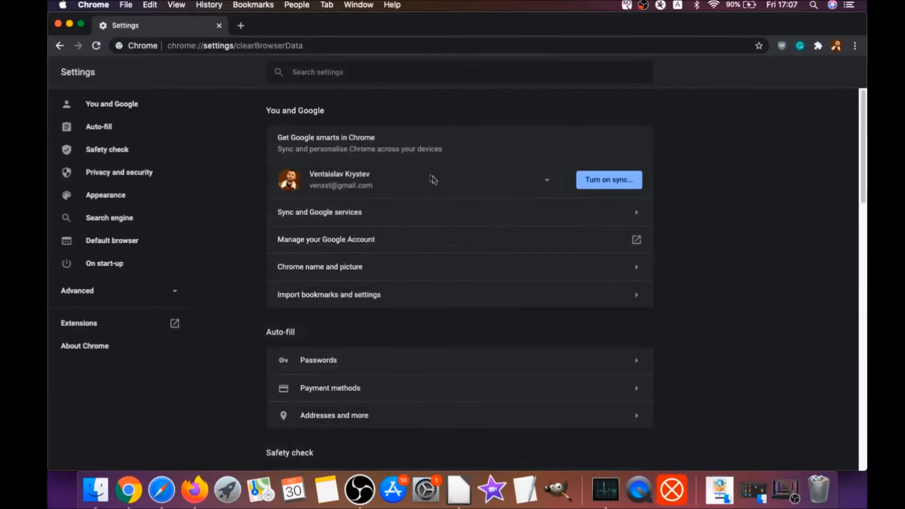
# Clear all-time browsing data in Advanced with Passwords and sign-in data unticked
pyautogui.click(416, 191)
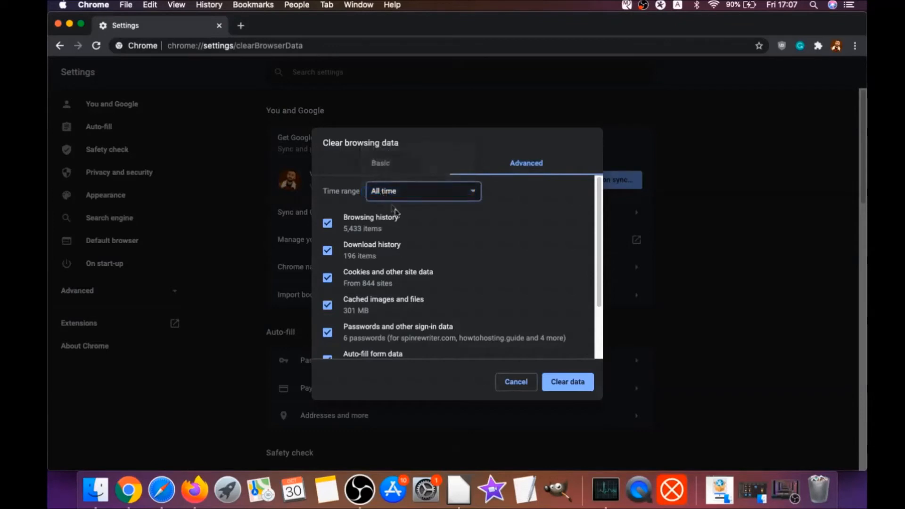
pyautogui.scroll(-3)
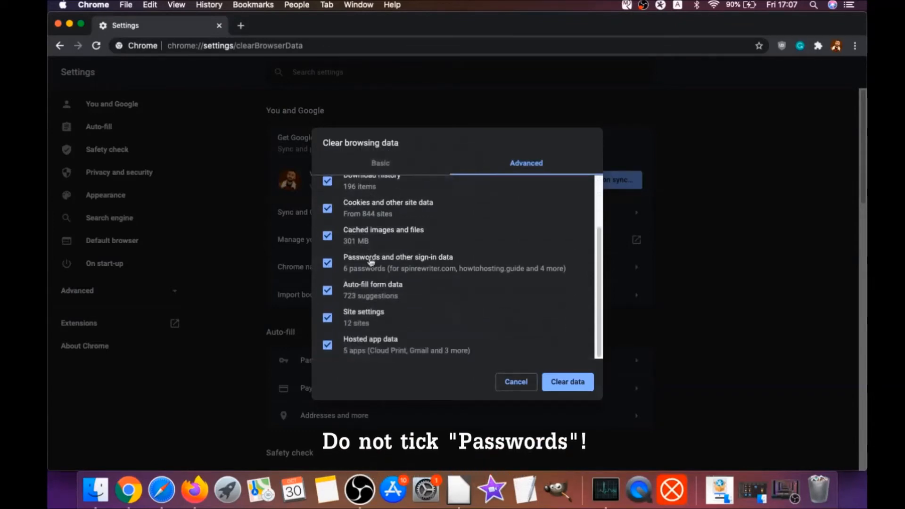
pyautogui.click(327, 263)
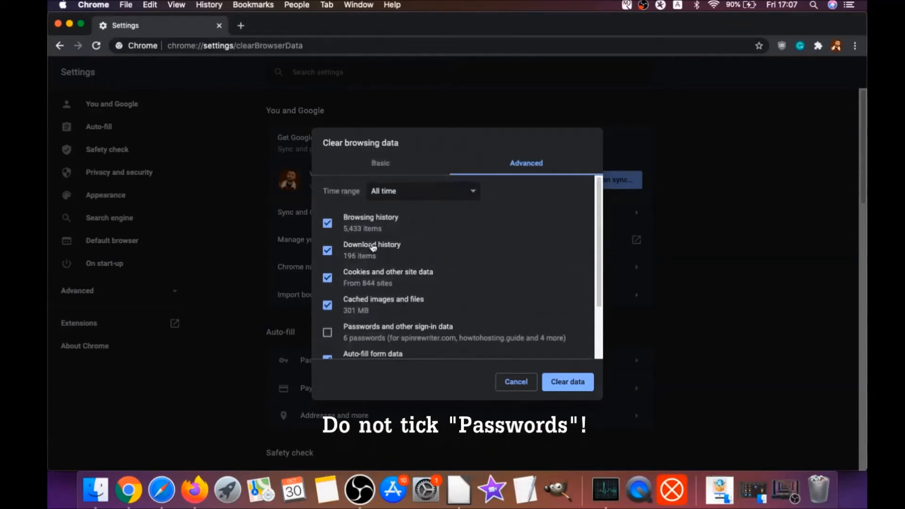
pyautogui.scroll(-3)
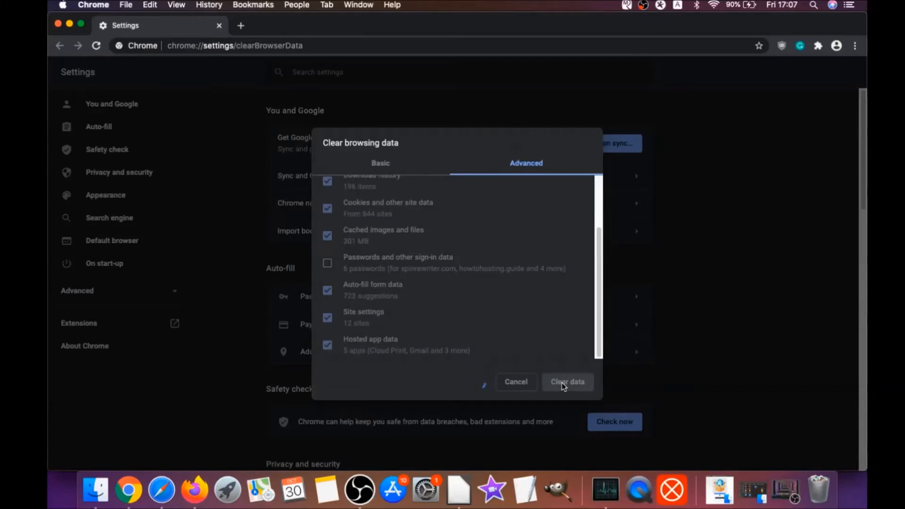
pyautogui.click(567, 382)
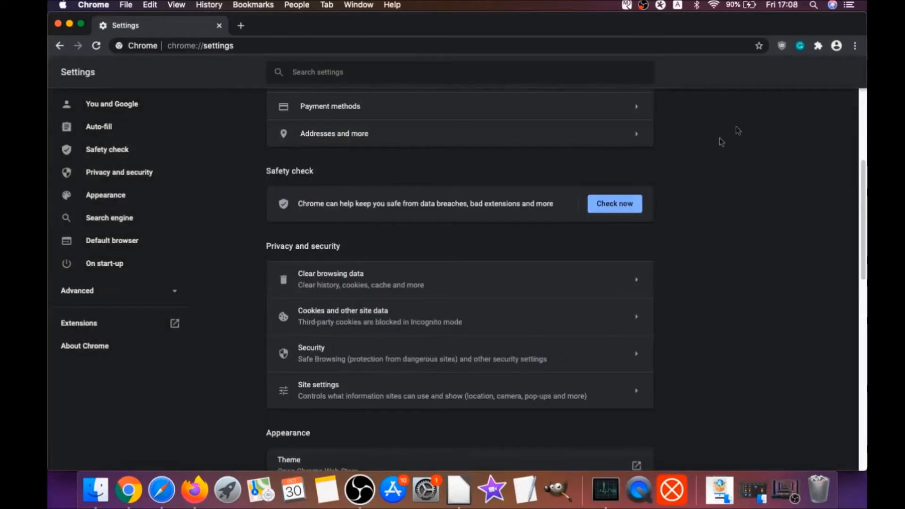
pyautogui.click(857, 45)
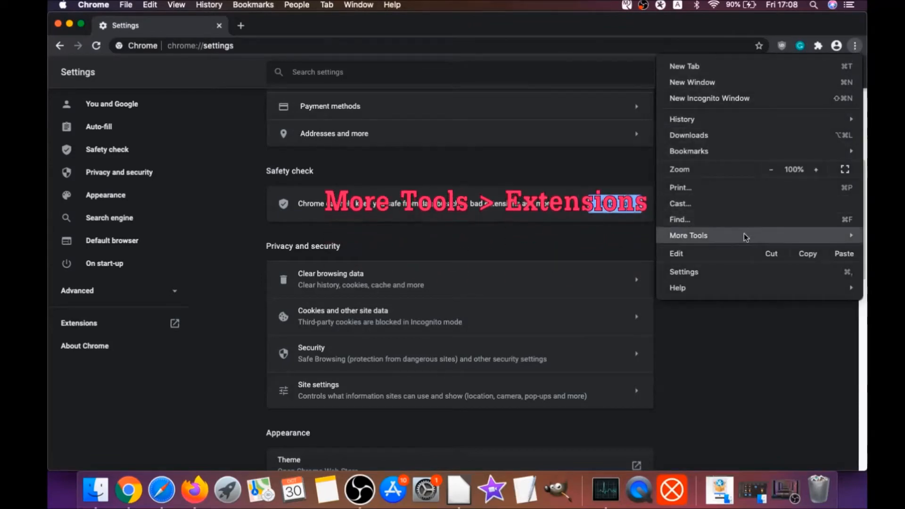
# Remove the uBlock Origin extension from Chrome's extensions page via More tools
pyautogui.click(689, 235)
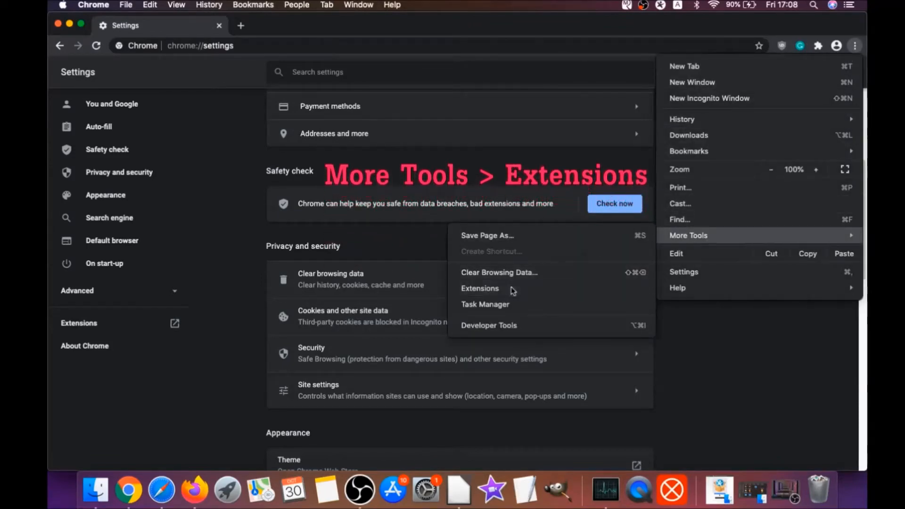
pyautogui.click(480, 289)
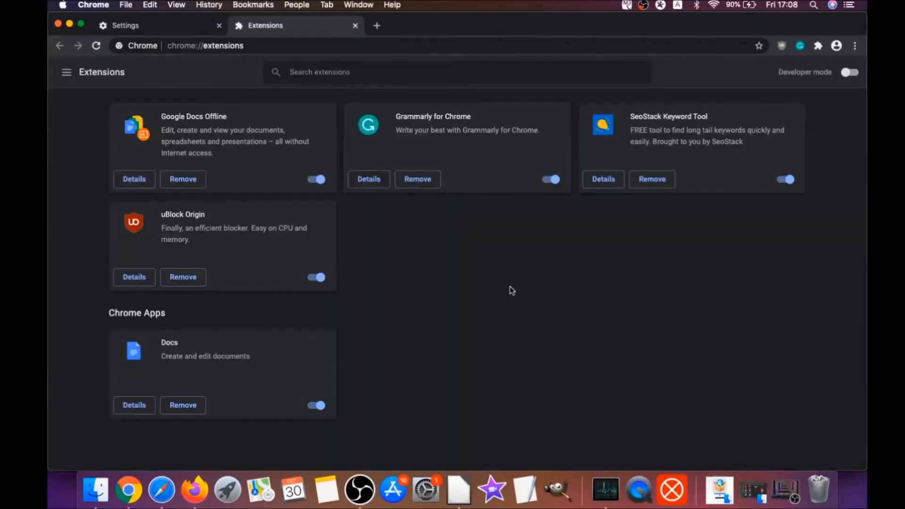
pyautogui.moveTo(182, 277)
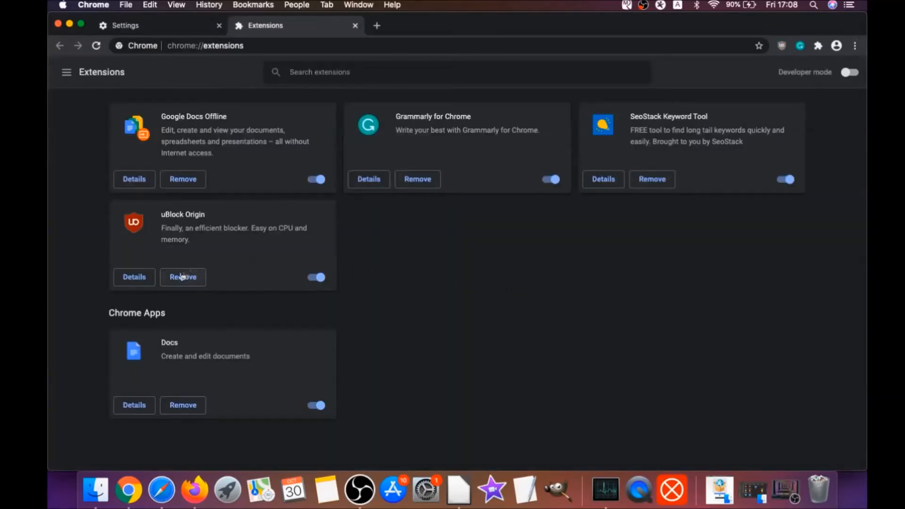
pyautogui.click(182, 276)
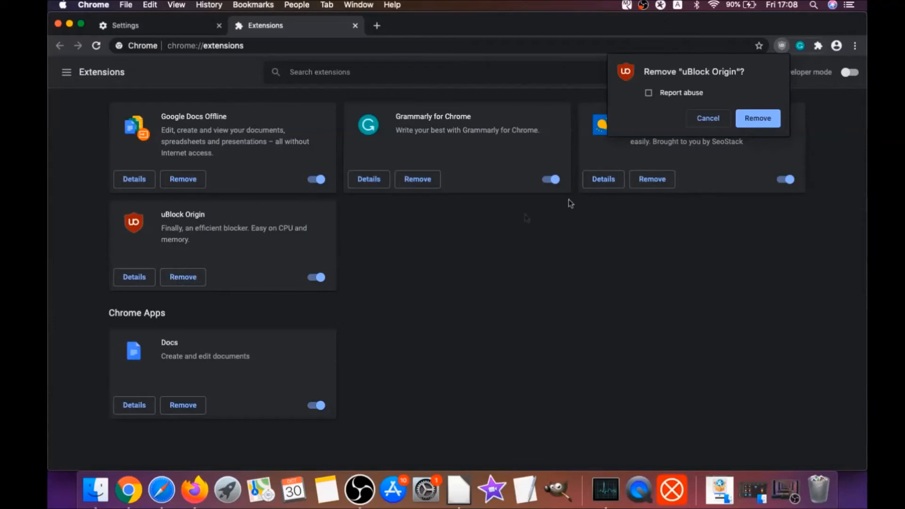
pyautogui.click(758, 118)
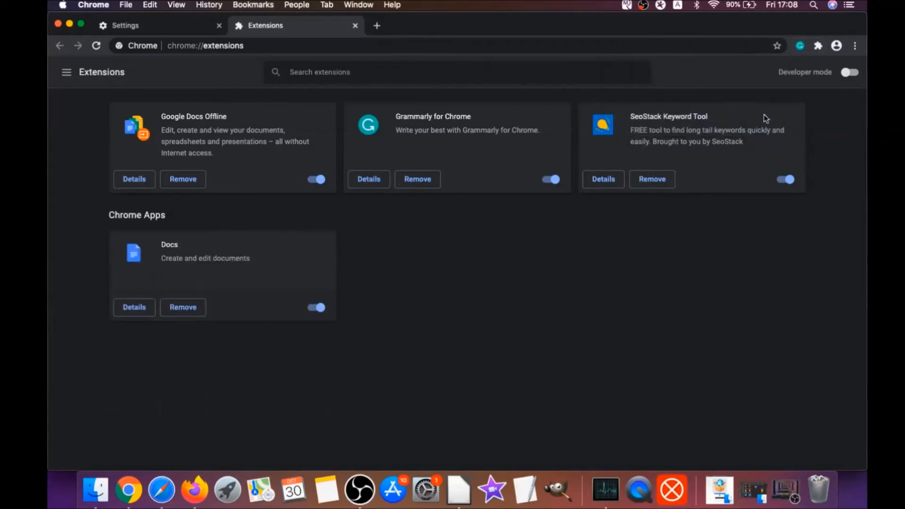
pyautogui.moveTo(260, 161)
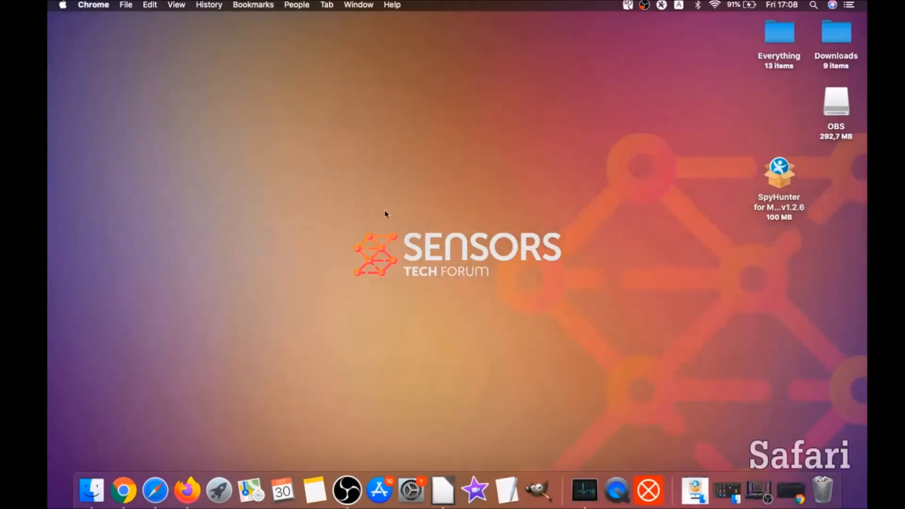
pyautogui.moveTo(447, 238)
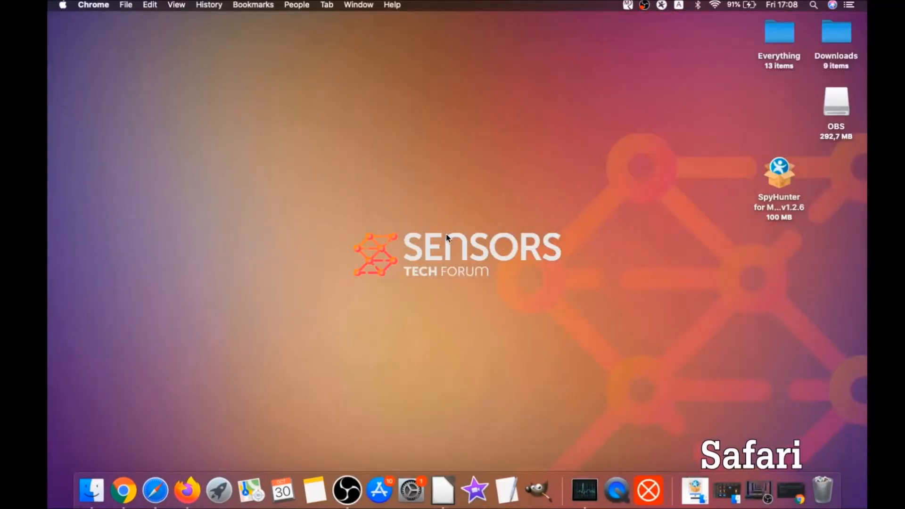
# Launch Safari and bring up its Preferences on the General pane
pyautogui.click(155, 492)
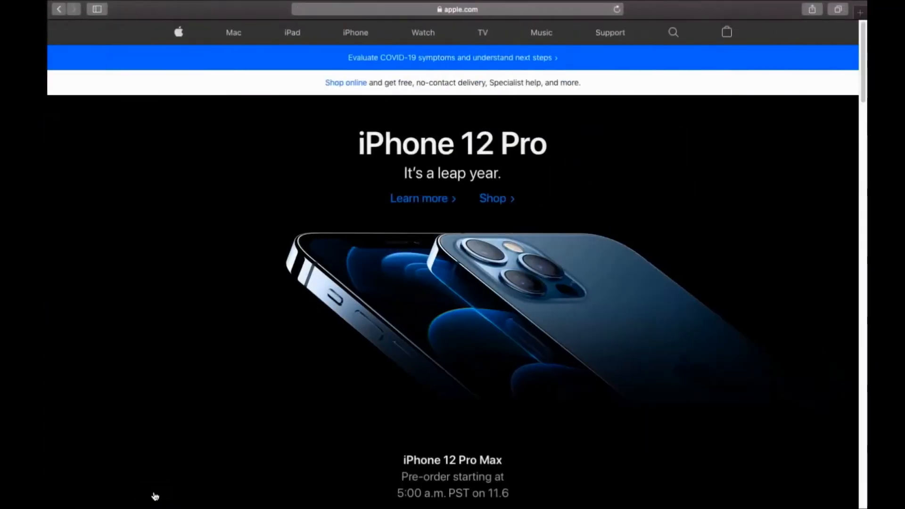
pyautogui.moveTo(193, 15)
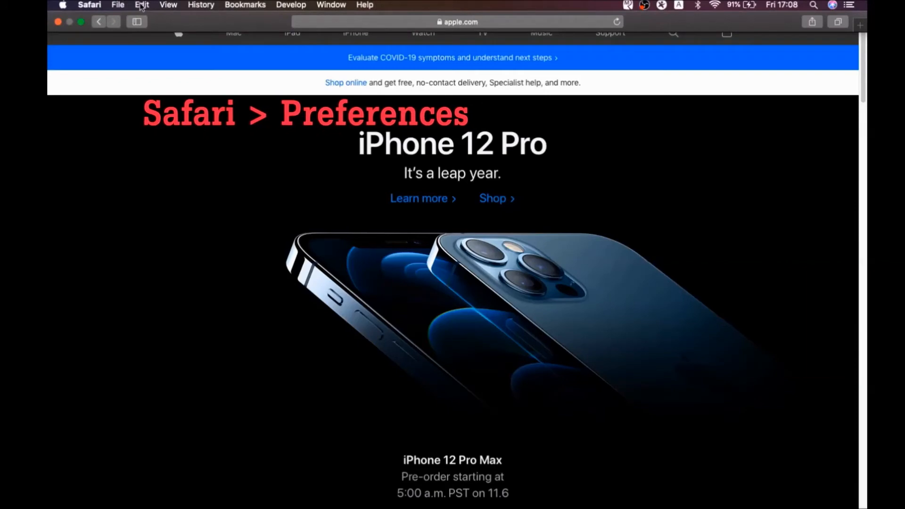
pyautogui.click(89, 5)
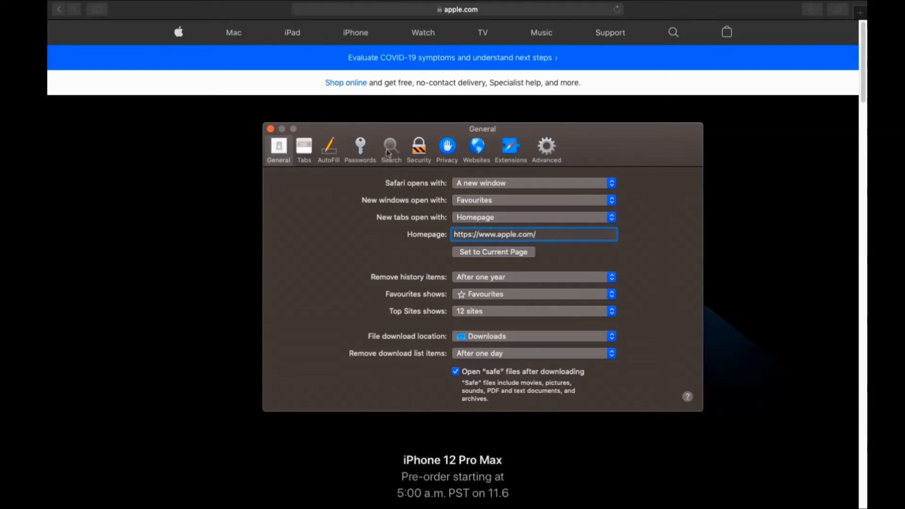
# Set Safari's search engine to Google in the Search preferences
pyautogui.click(390, 149)
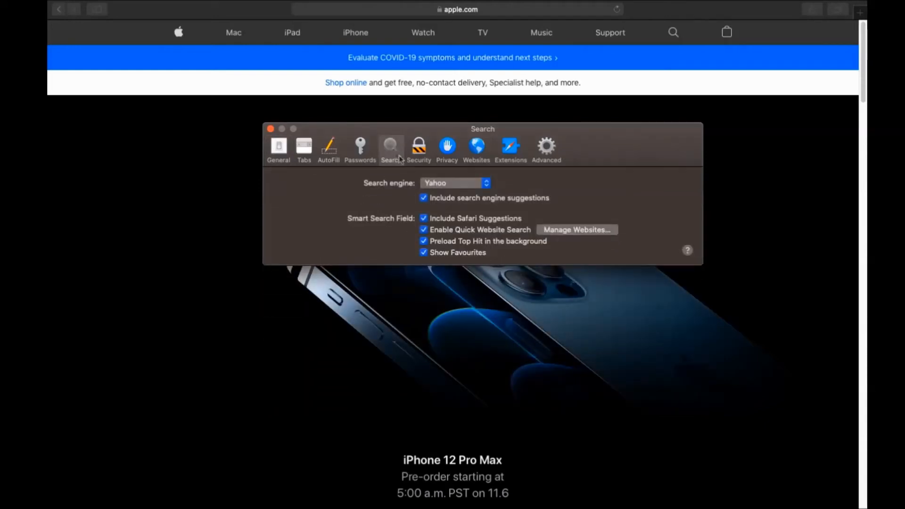
pyautogui.click(454, 183)
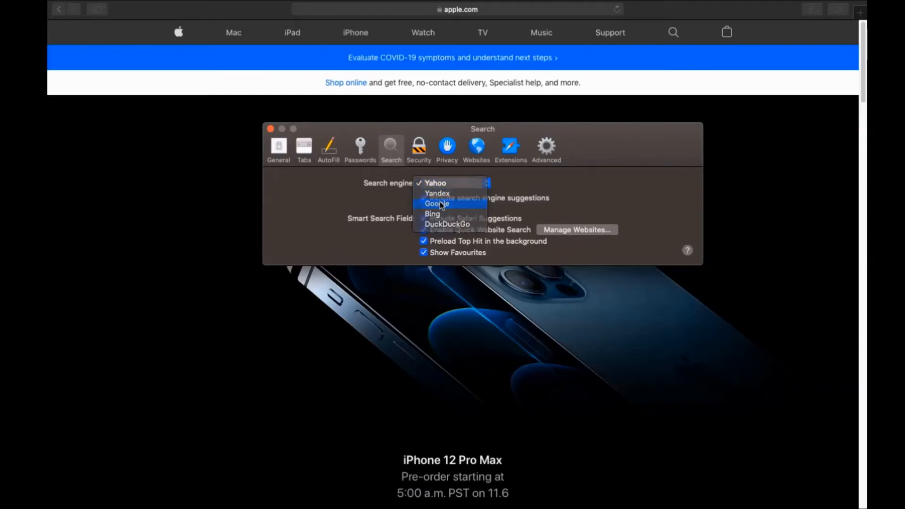
pyautogui.click(511, 148)
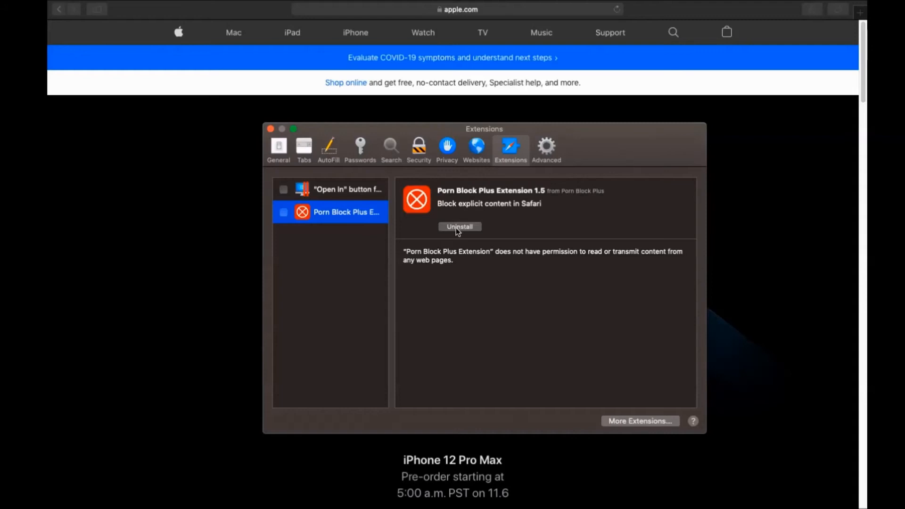
# Uninstall the Porn Block Plus extension and show its app in Finder
pyautogui.click(461, 227)
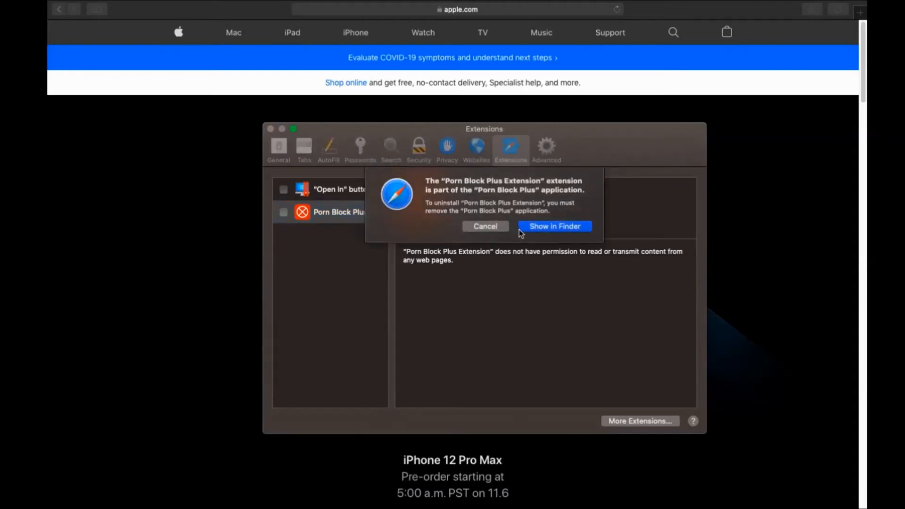
pyautogui.click(553, 225)
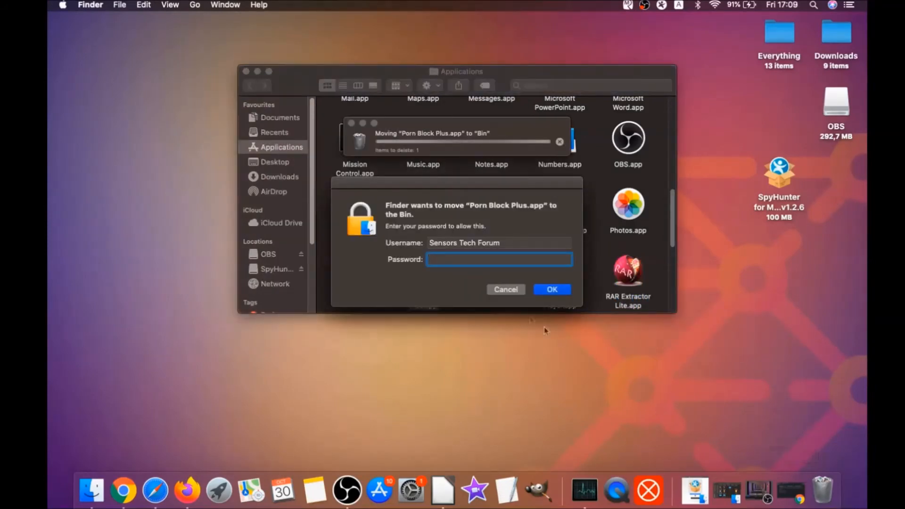
# Authorise moving Porn Block Plus.app to the Bin with the administrator password
pyautogui.write('••••')
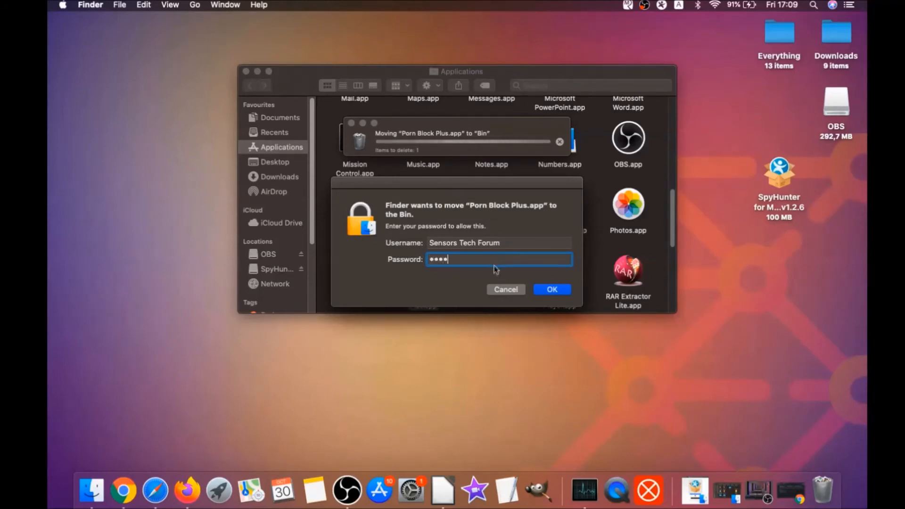
pyautogui.click(551, 290)
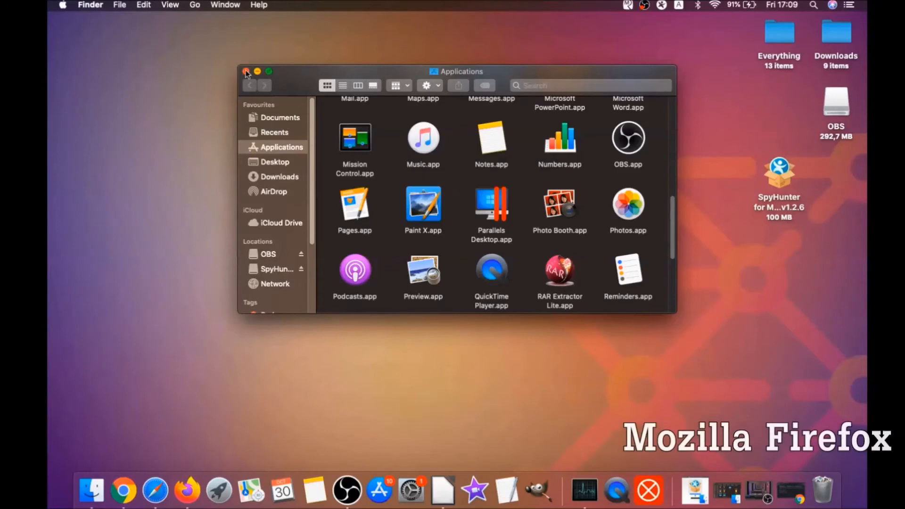
# Leave the Applications folder, launch Firefox and reach its Add-ons Manager extensions list
pyautogui.click(245, 71)
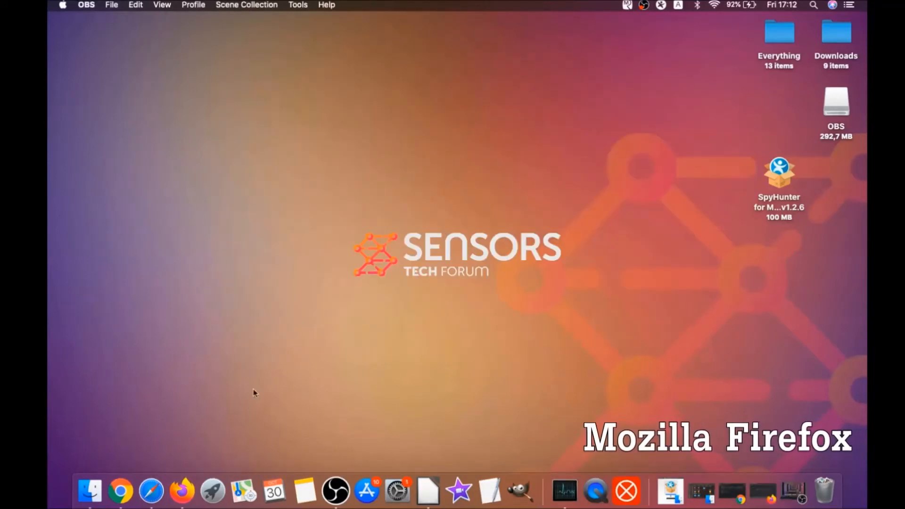
pyautogui.click(185, 491)
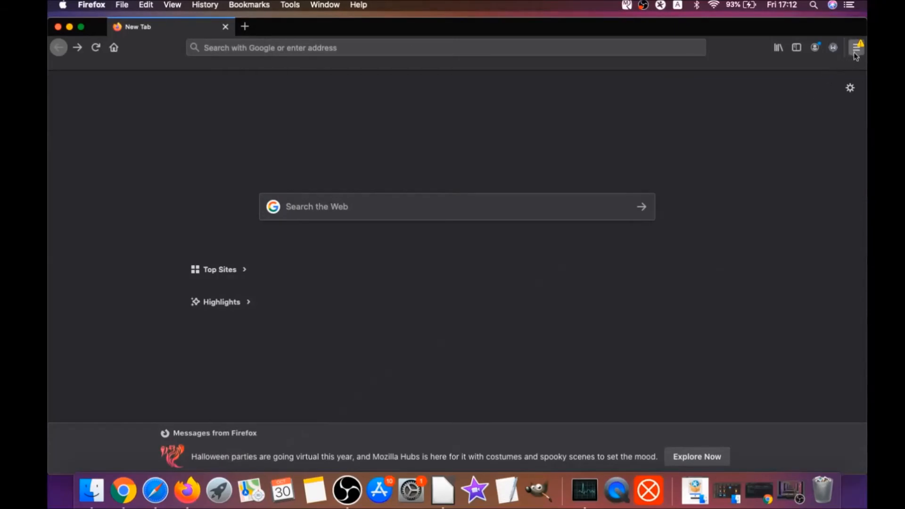
pyautogui.click(858, 47)
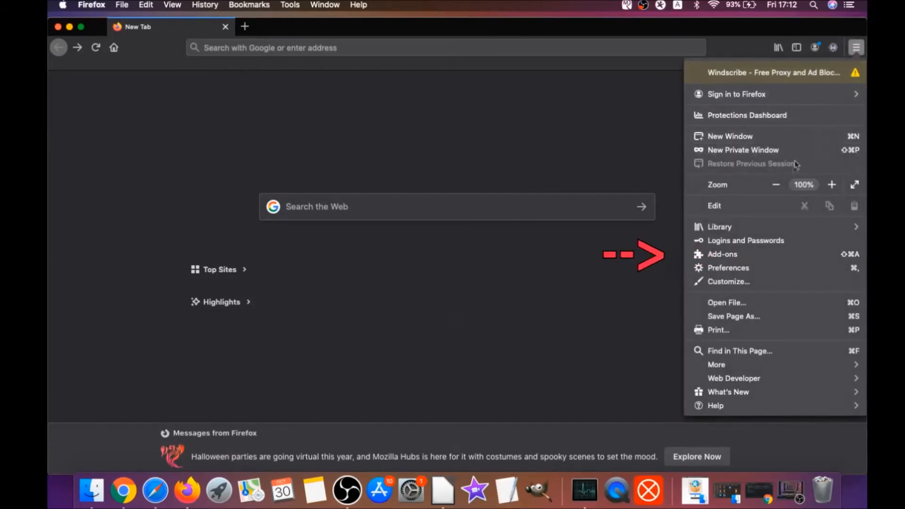
pyautogui.click(722, 254)
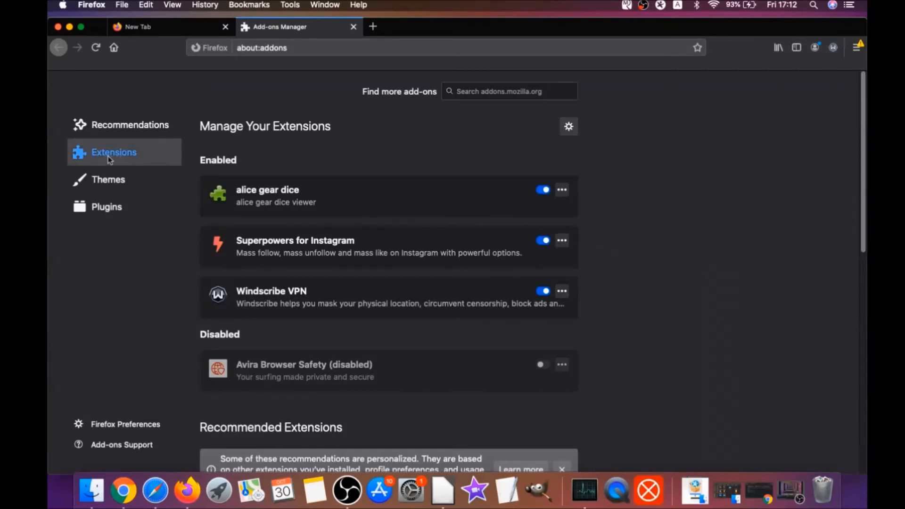
pyautogui.moveTo(261, 248)
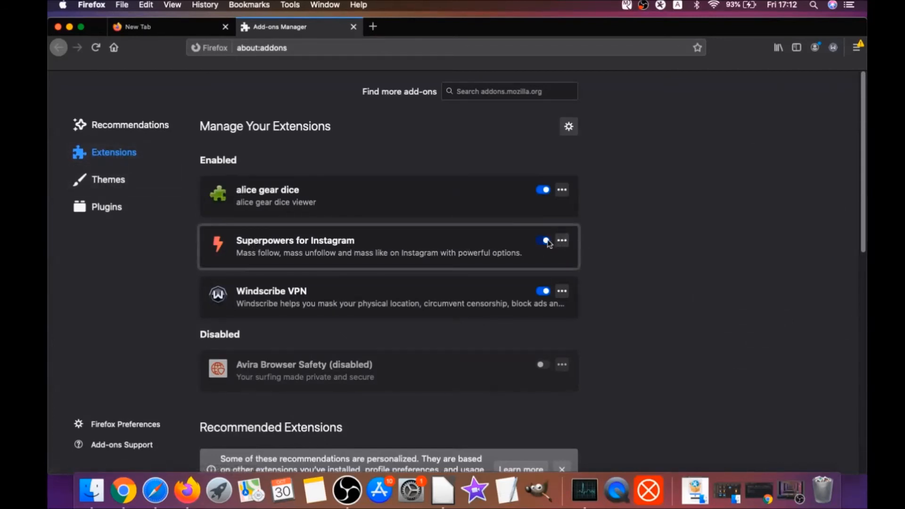
# Disable and remove alice gear dice and Superpowers for Instagram, keeping Windscribe VPN and Avira
pyautogui.click(561, 190)
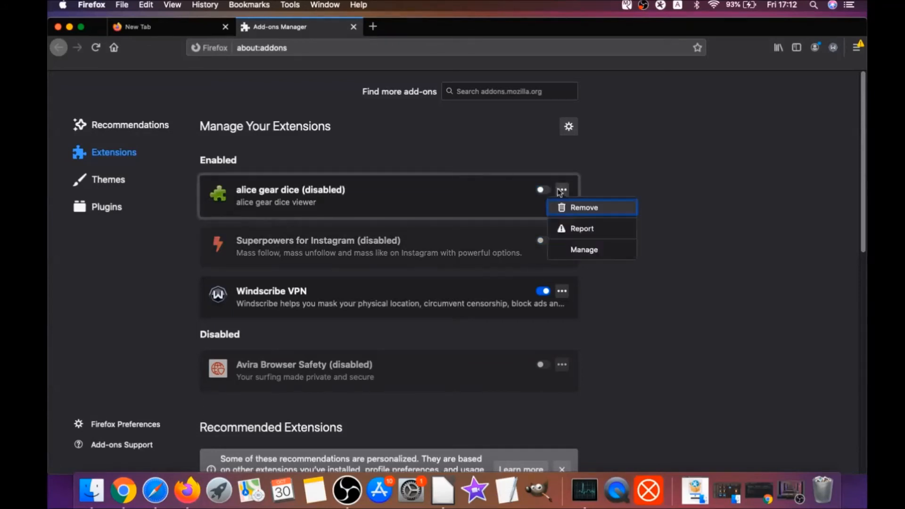
pyautogui.click(584, 207)
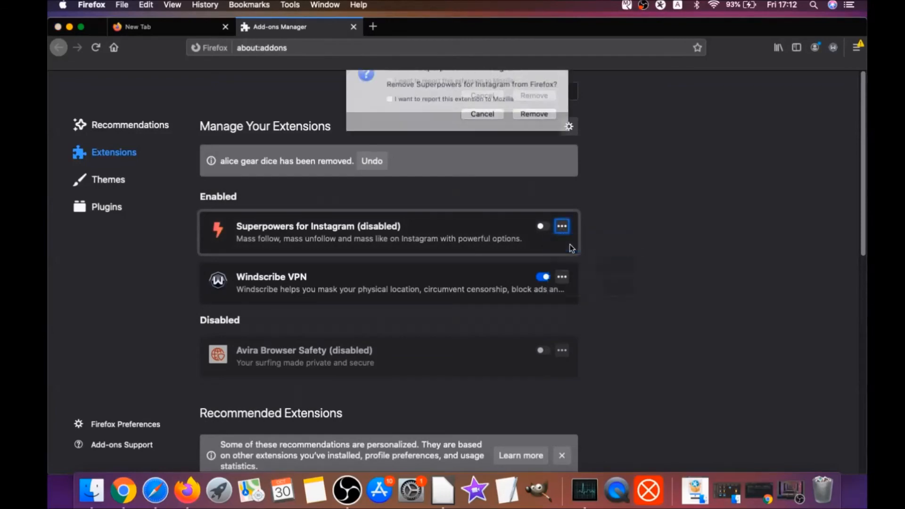
pyautogui.click(533, 114)
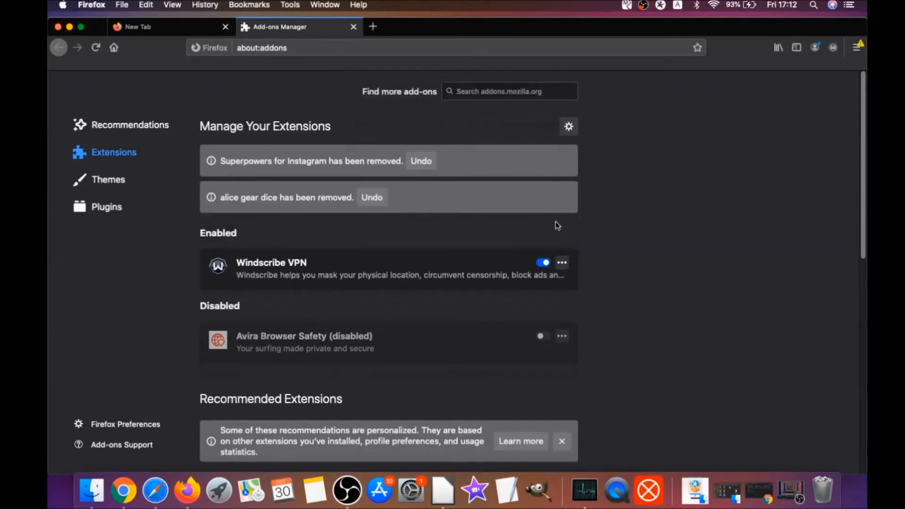
pyautogui.click(261, 47)
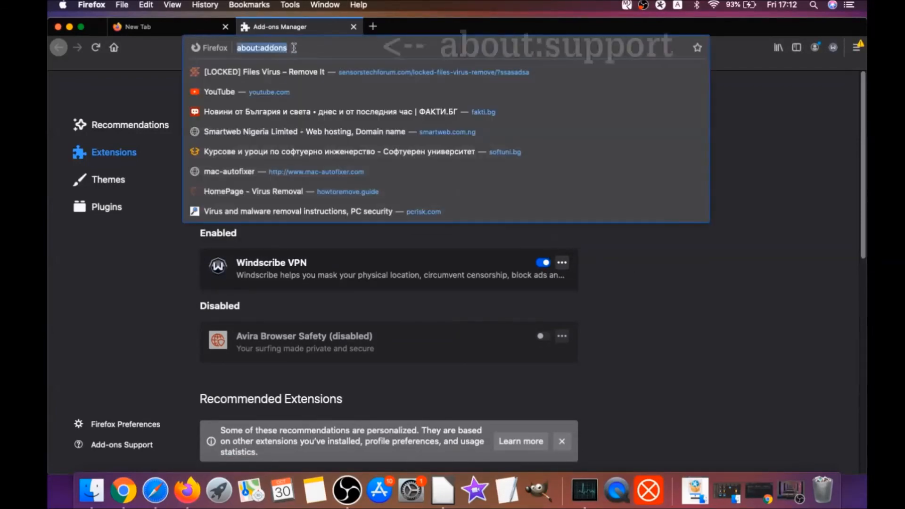
# Refresh Firefox from about:support and relaunch it on its latest-version page
pyautogui.write('a')
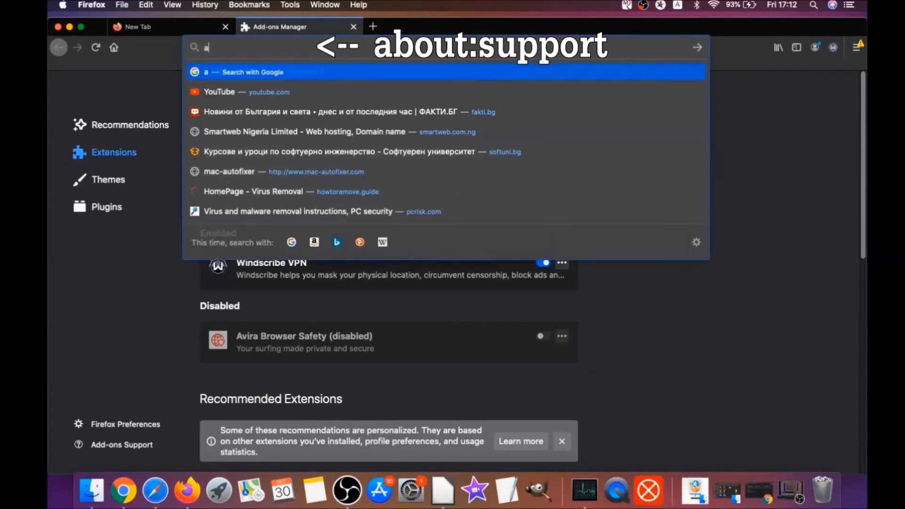
pyautogui.write('about:support')
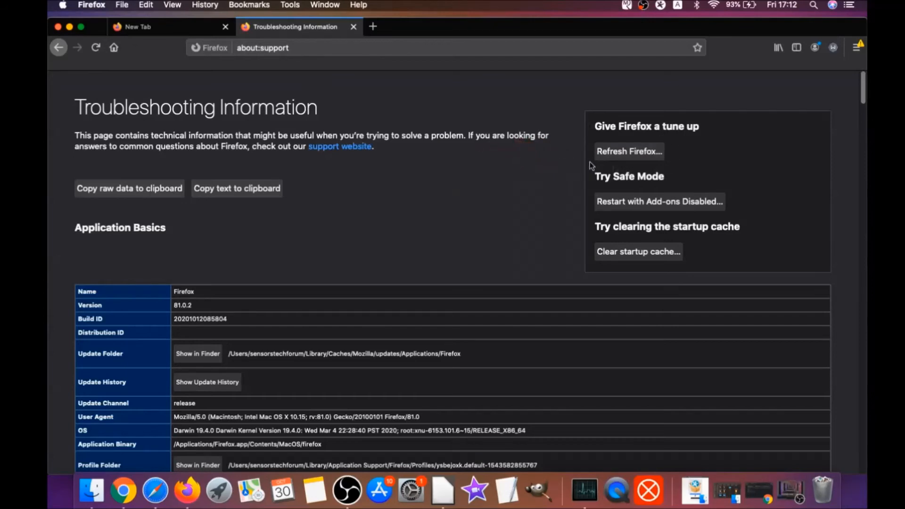
pyautogui.moveTo(632, 160)
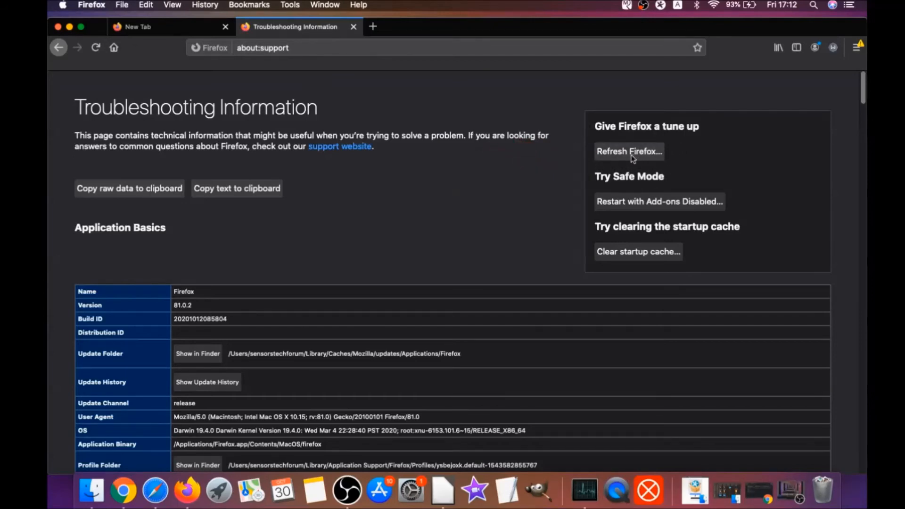
pyautogui.click(629, 151)
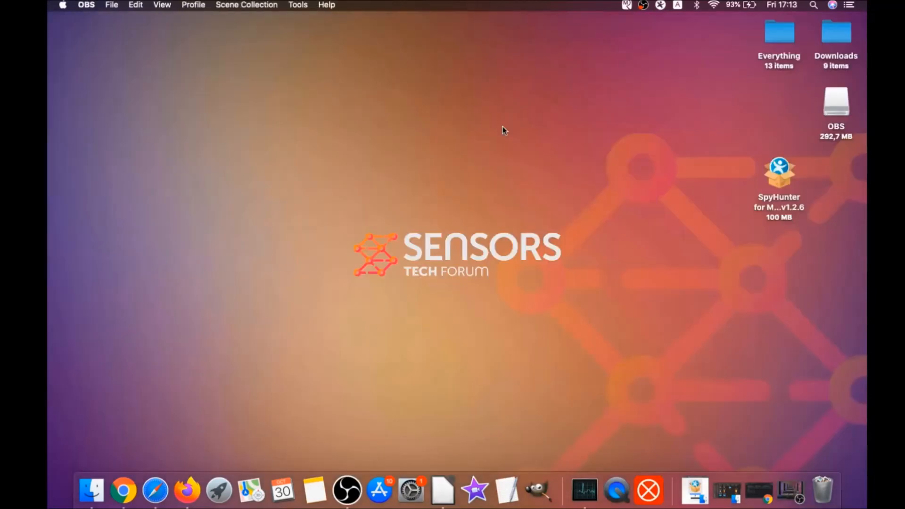
pyautogui.moveTo(462, 201)
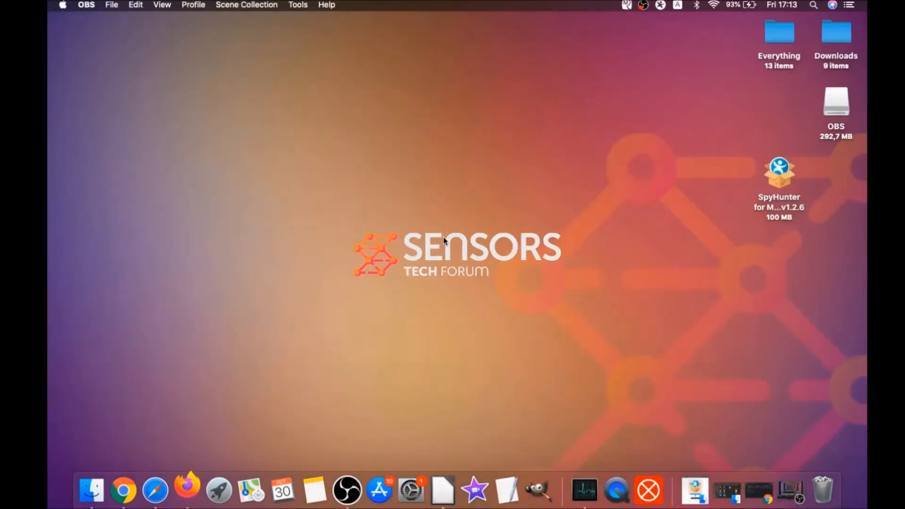
pyautogui.click(186, 491)
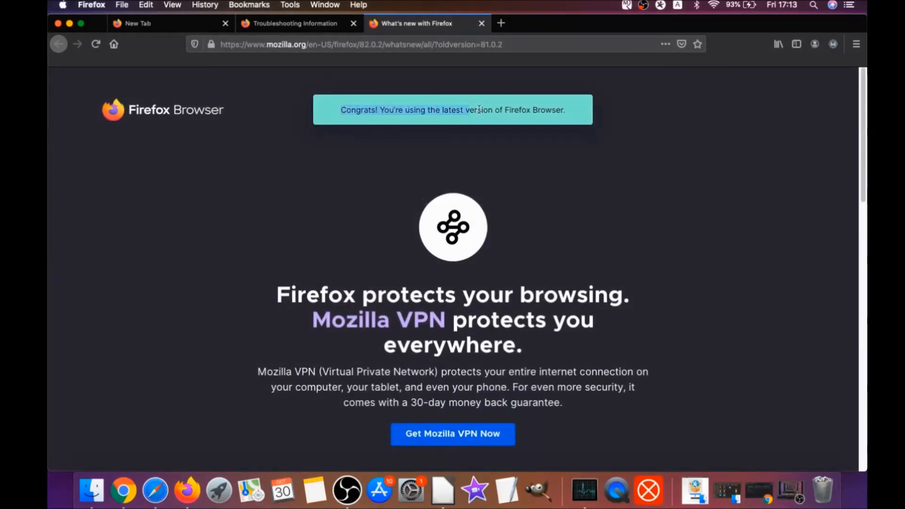
pyautogui.scroll(-3)
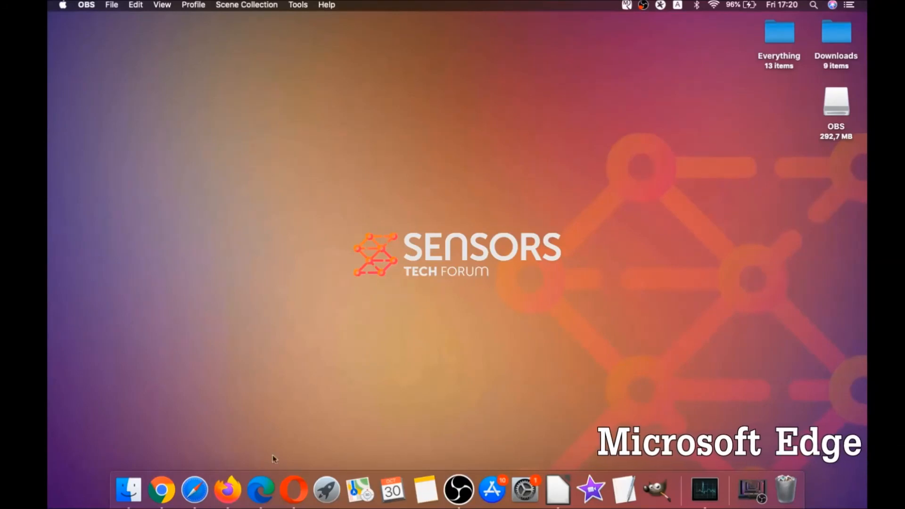
# Launch Edge and go to edge://settings/clearBrowserData to show the Clear browsing data dialog
pyautogui.click(261, 490)
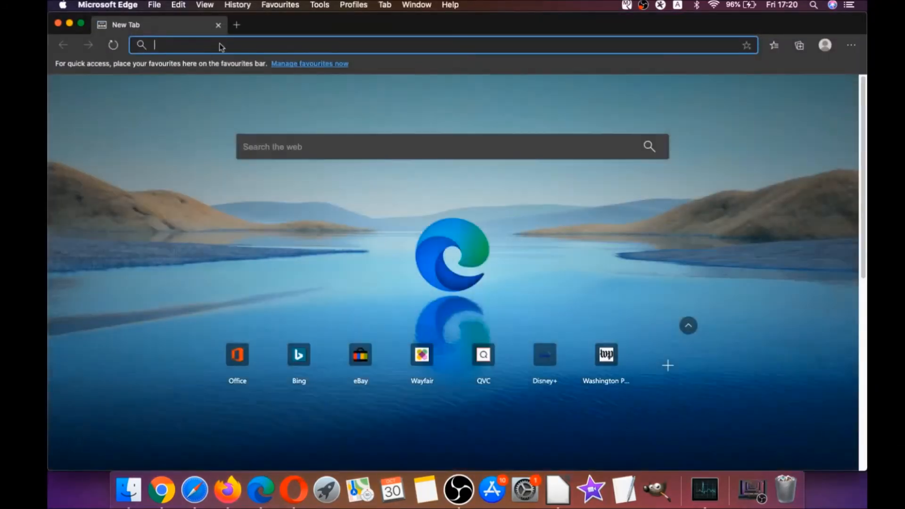
pyautogui.write('edge://version')
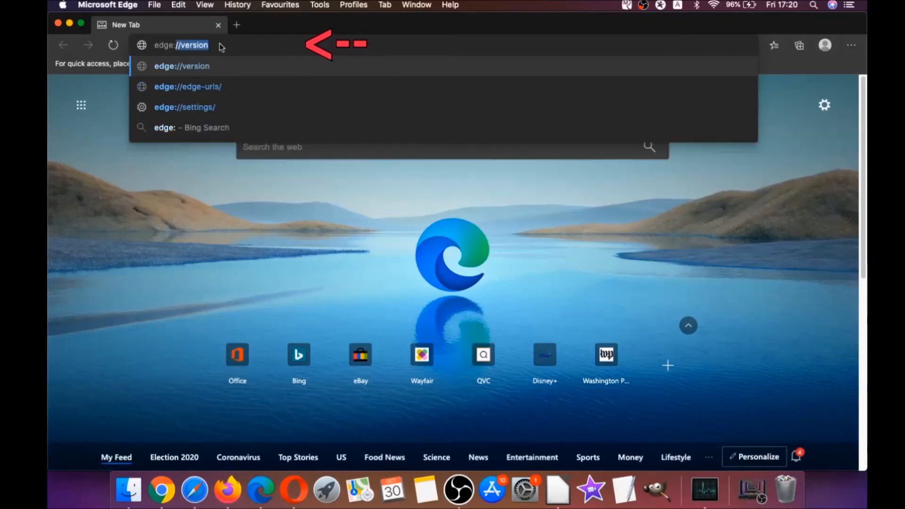
pyautogui.write('edge://settings')
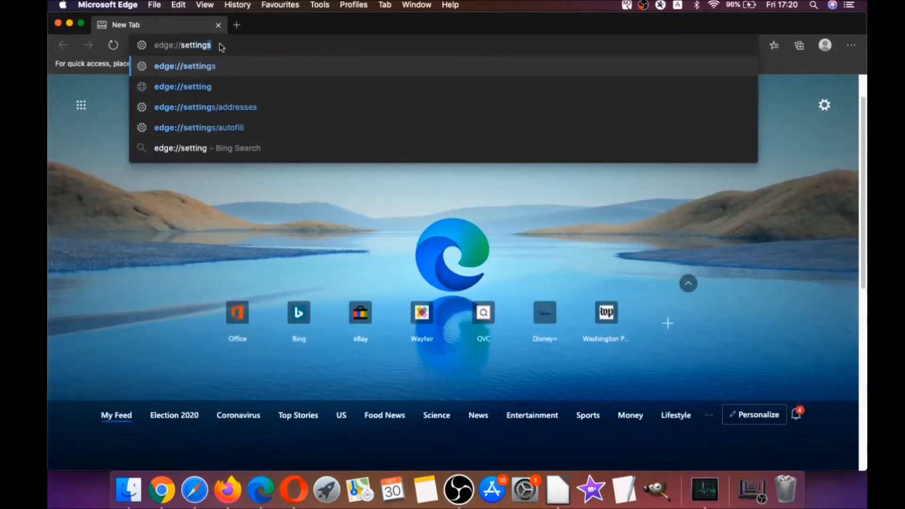
pyautogui.write('/clearBrowserData')
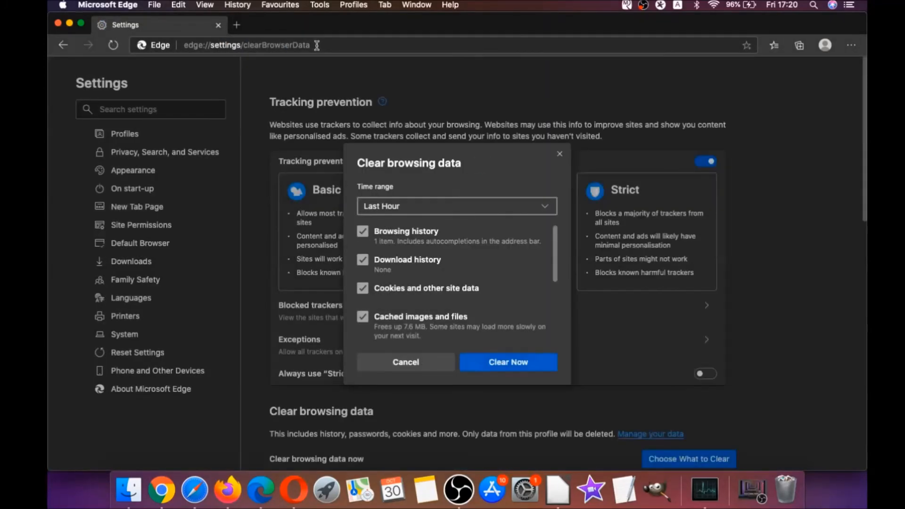
# Clear Edge's browsing data for All Time, passwords excluded, then quit Edge
pyautogui.click(457, 207)
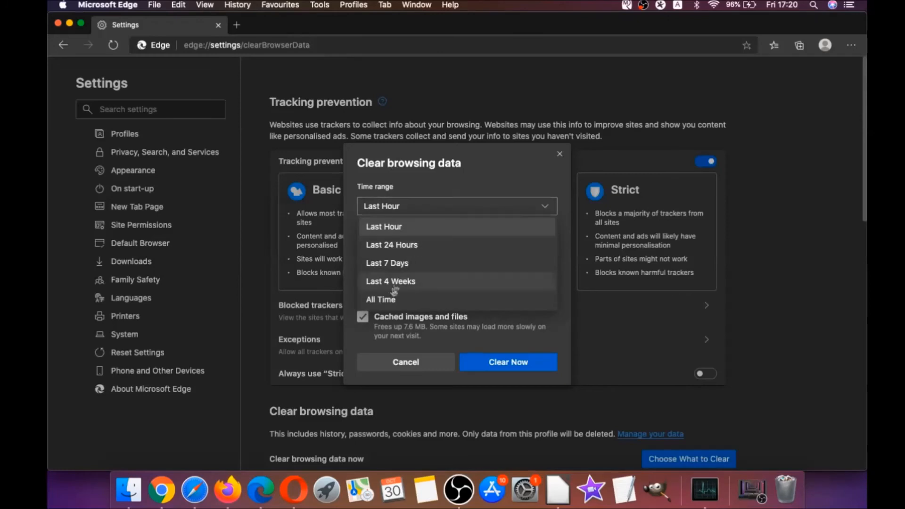
pyautogui.click(382, 299)
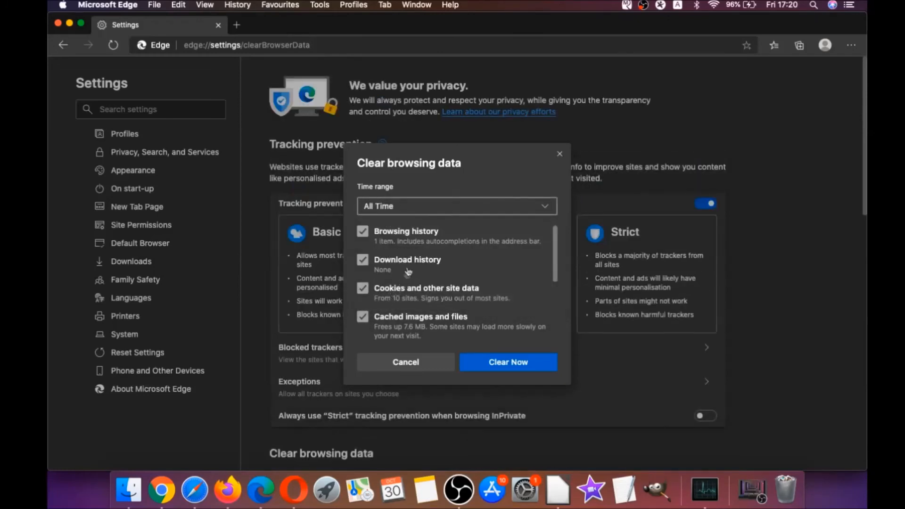
pyautogui.scroll(-3)
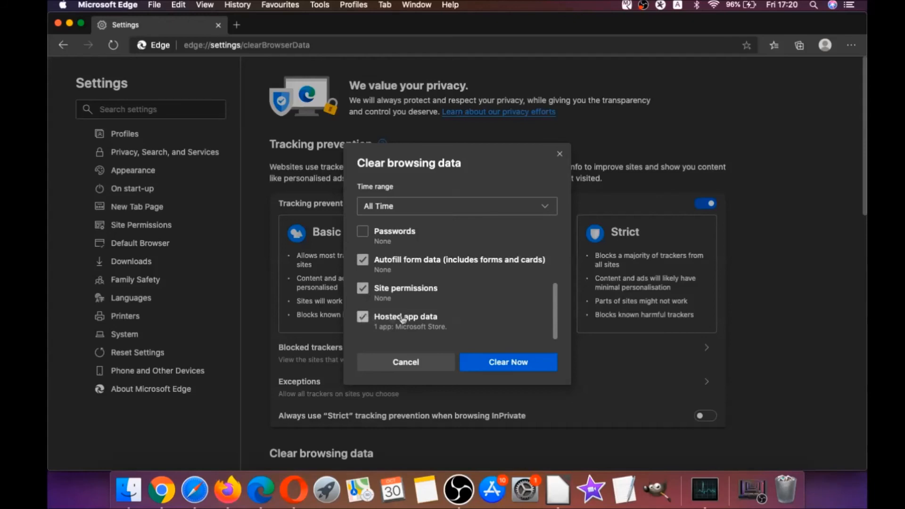
pyautogui.click(508, 363)
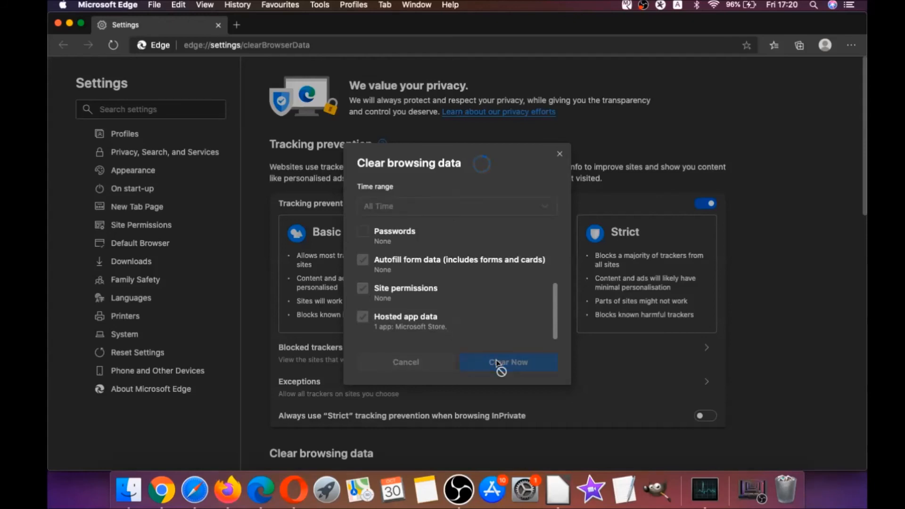
pyautogui.click(508, 362)
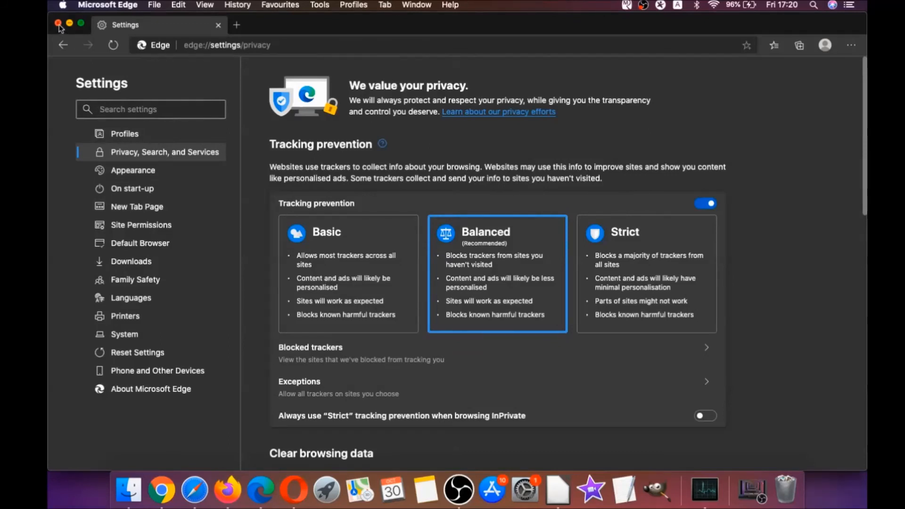
pyautogui.click(59, 24)
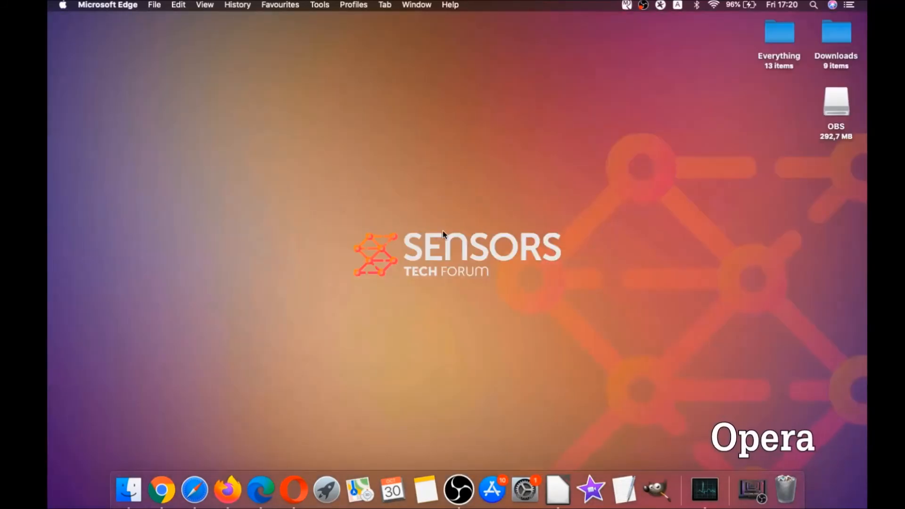
pyautogui.moveTo(293, 491)
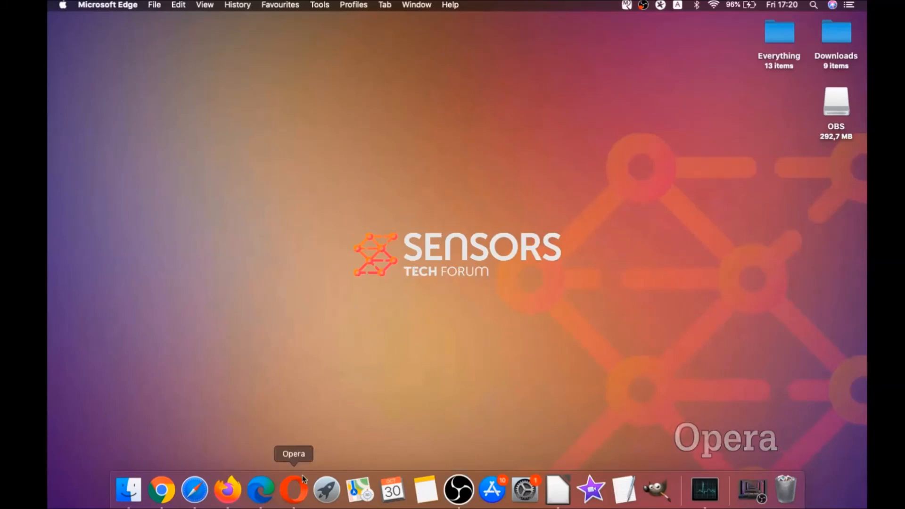
# Launch Opera and go to opera://settings/clearBrowserData to show the Clear browsing data dialog
pyautogui.click(294, 490)
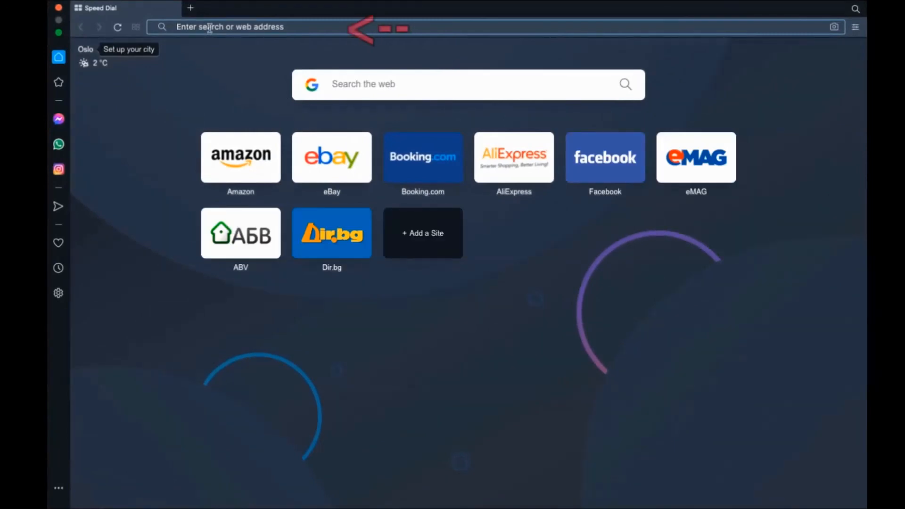
pyautogui.write('opera:')
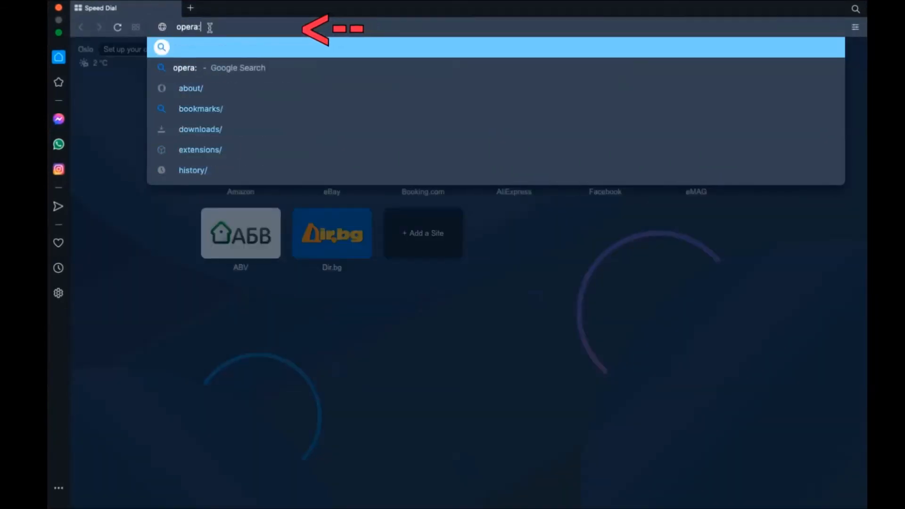
pyautogui.write('//settings/clearB')
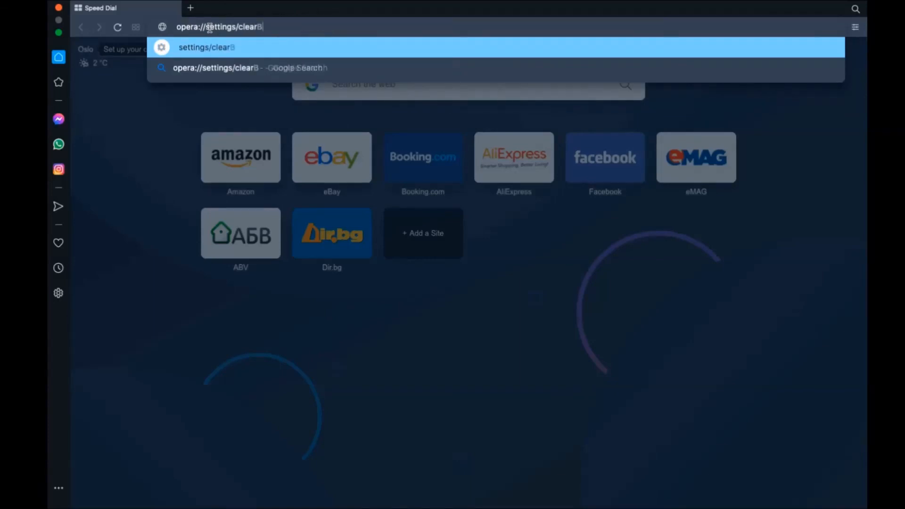
pyautogui.write('rowserData')
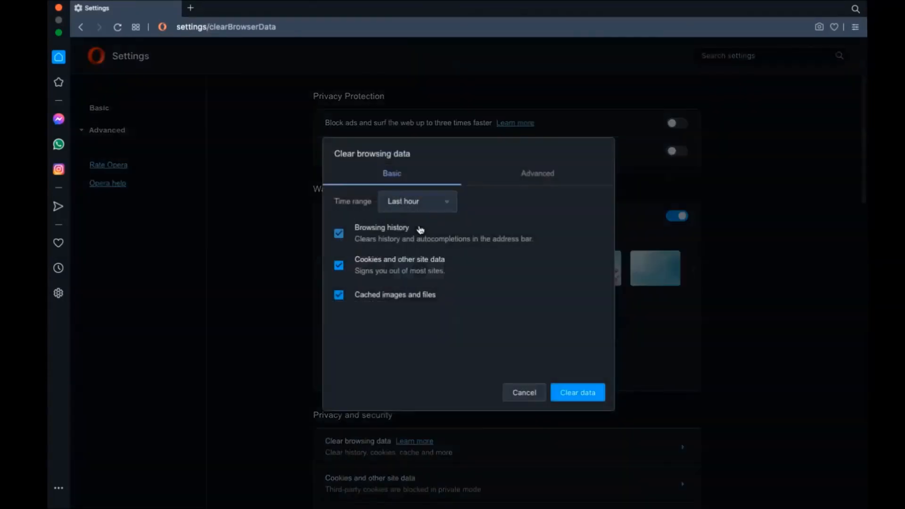
# On the Advanced list, add Site Settings and Hosted app data and clear Opera's last-hour data, keeping passwords
pyautogui.click(416, 201)
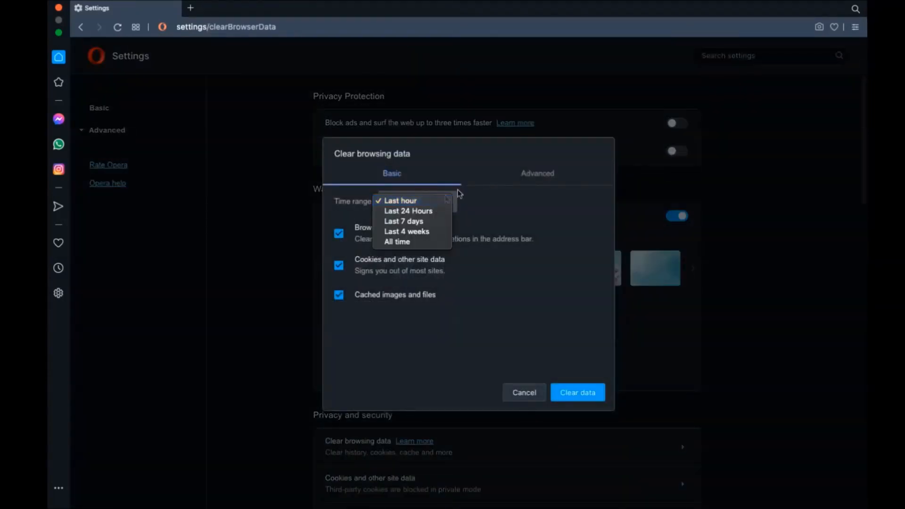
pyautogui.click(537, 174)
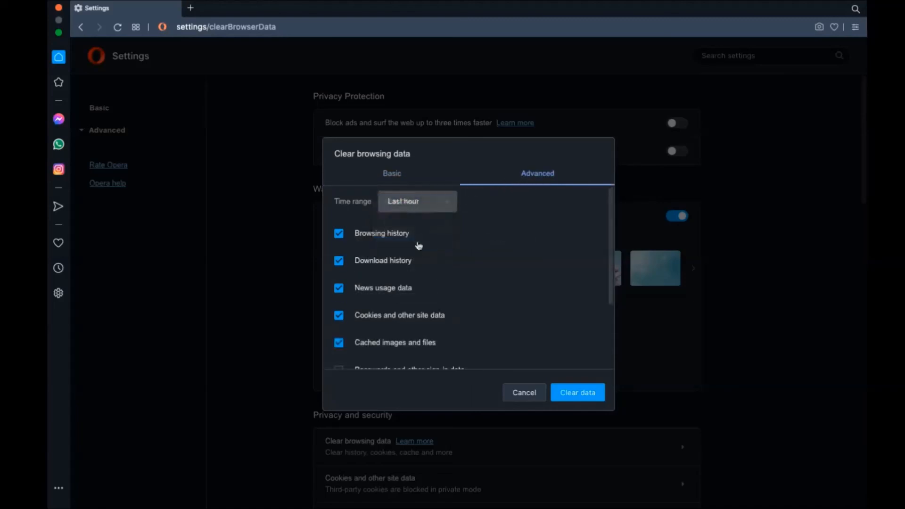
pyautogui.scroll(-3)
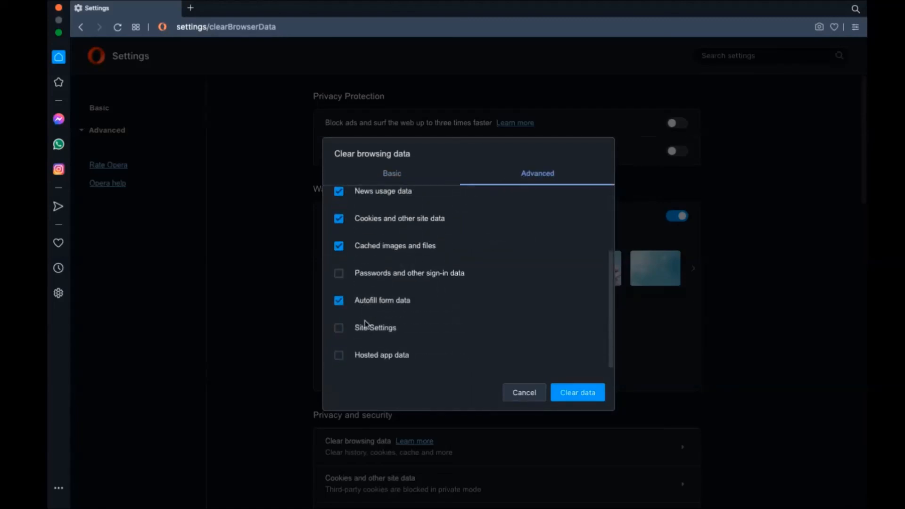
pyautogui.click(338, 327)
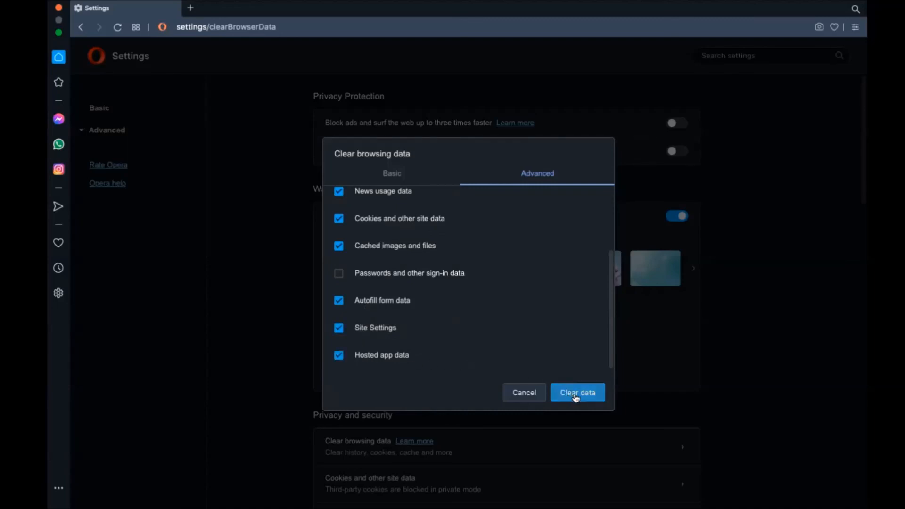
pyautogui.click(577, 392)
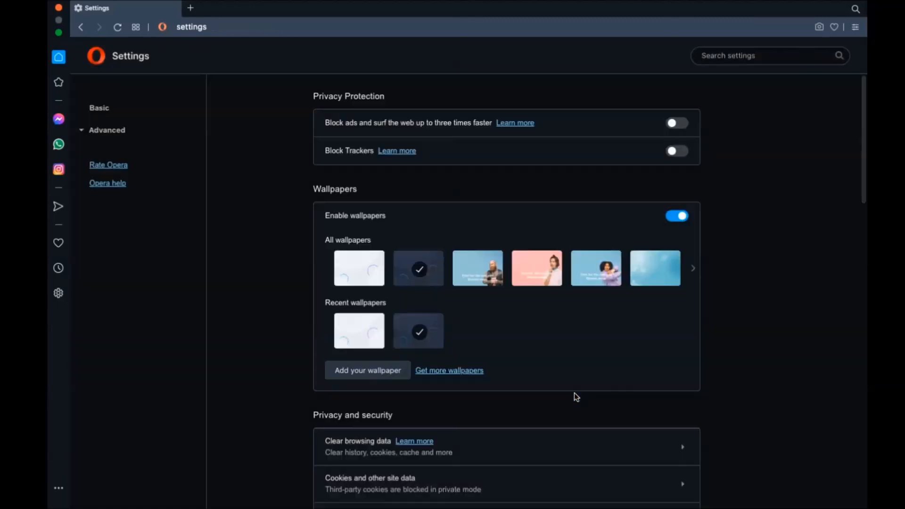
pyautogui.moveTo(474, 235)
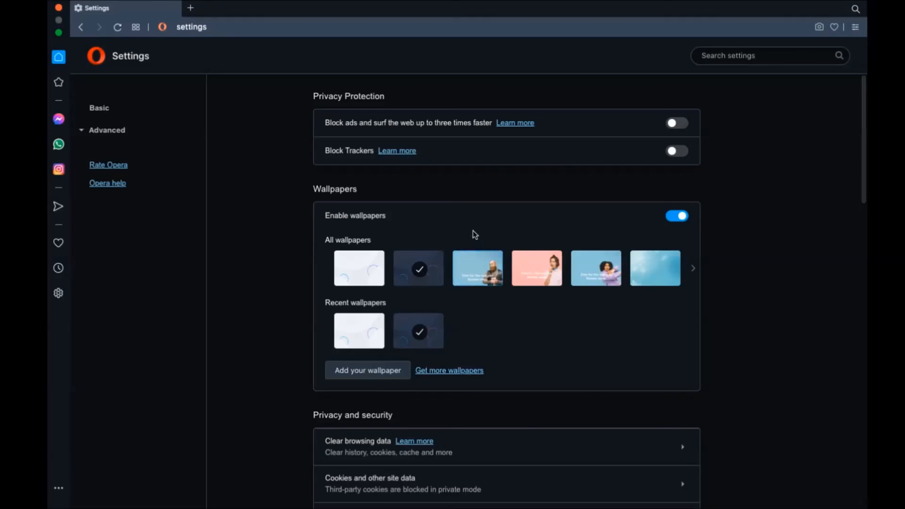